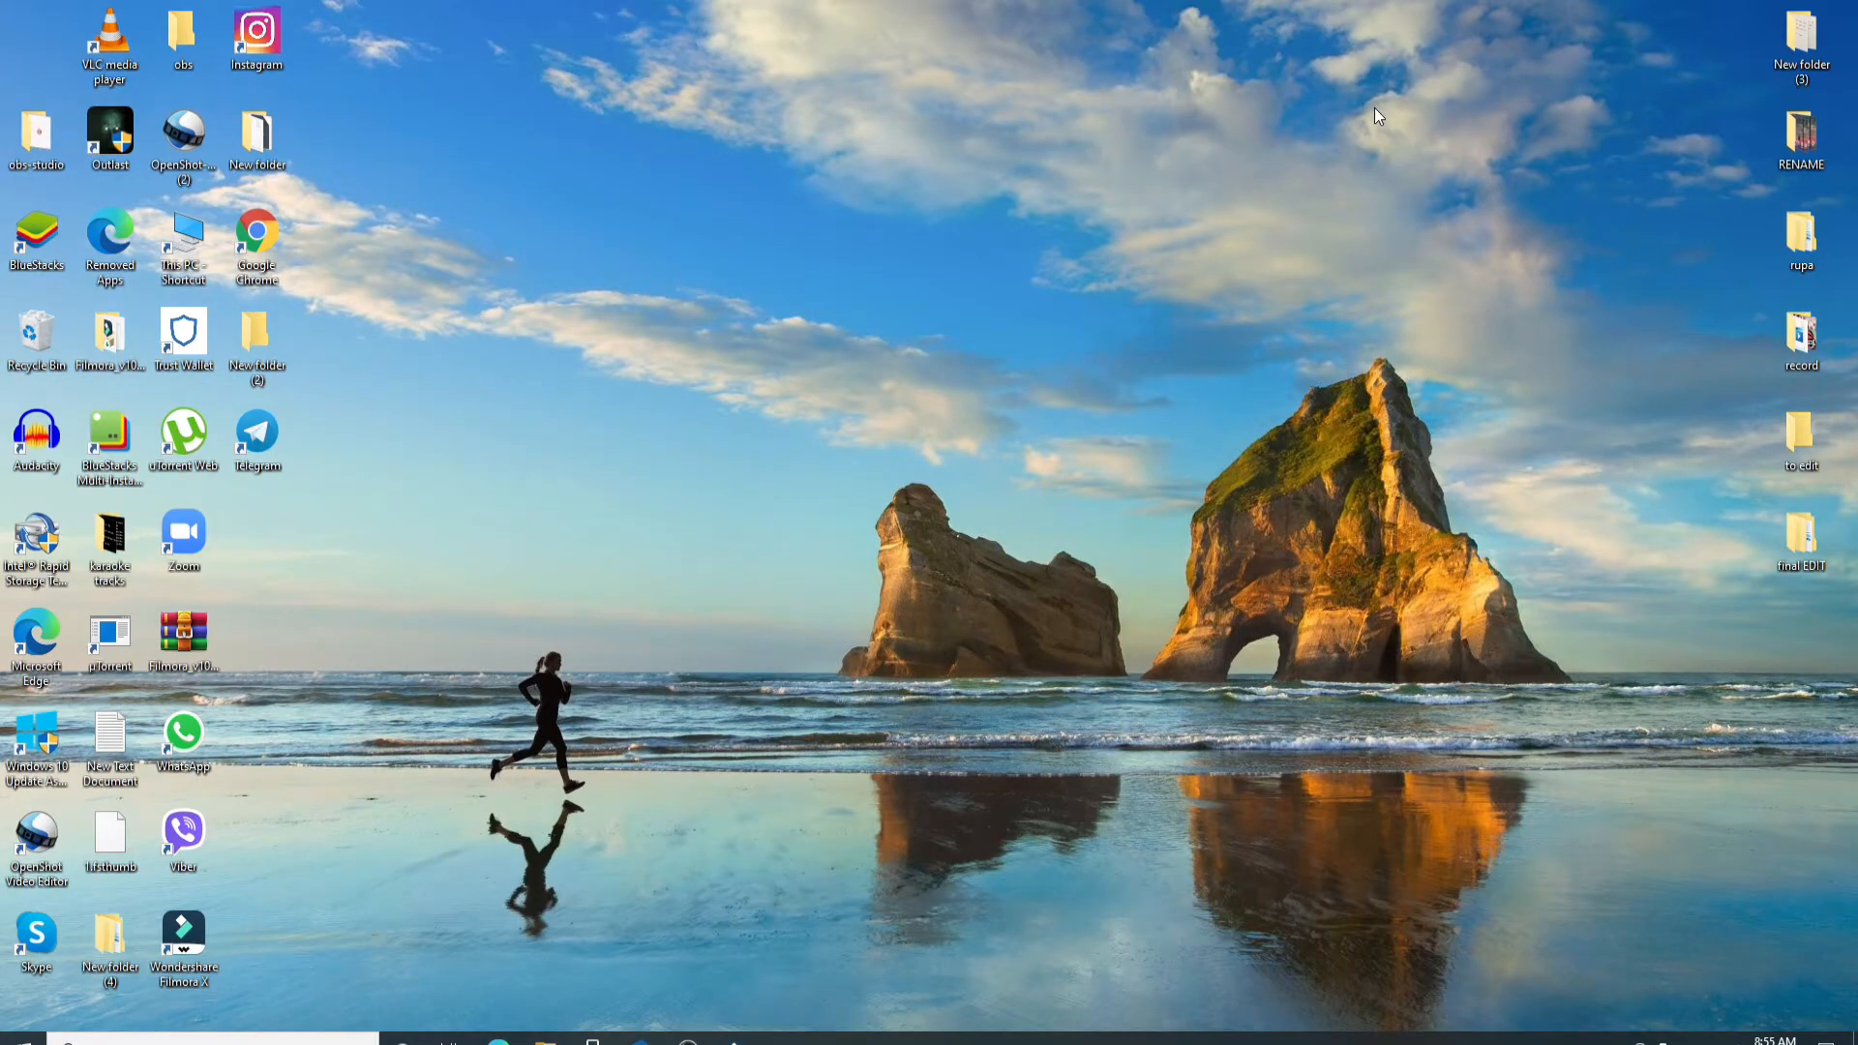
mouse_move(279, 252)
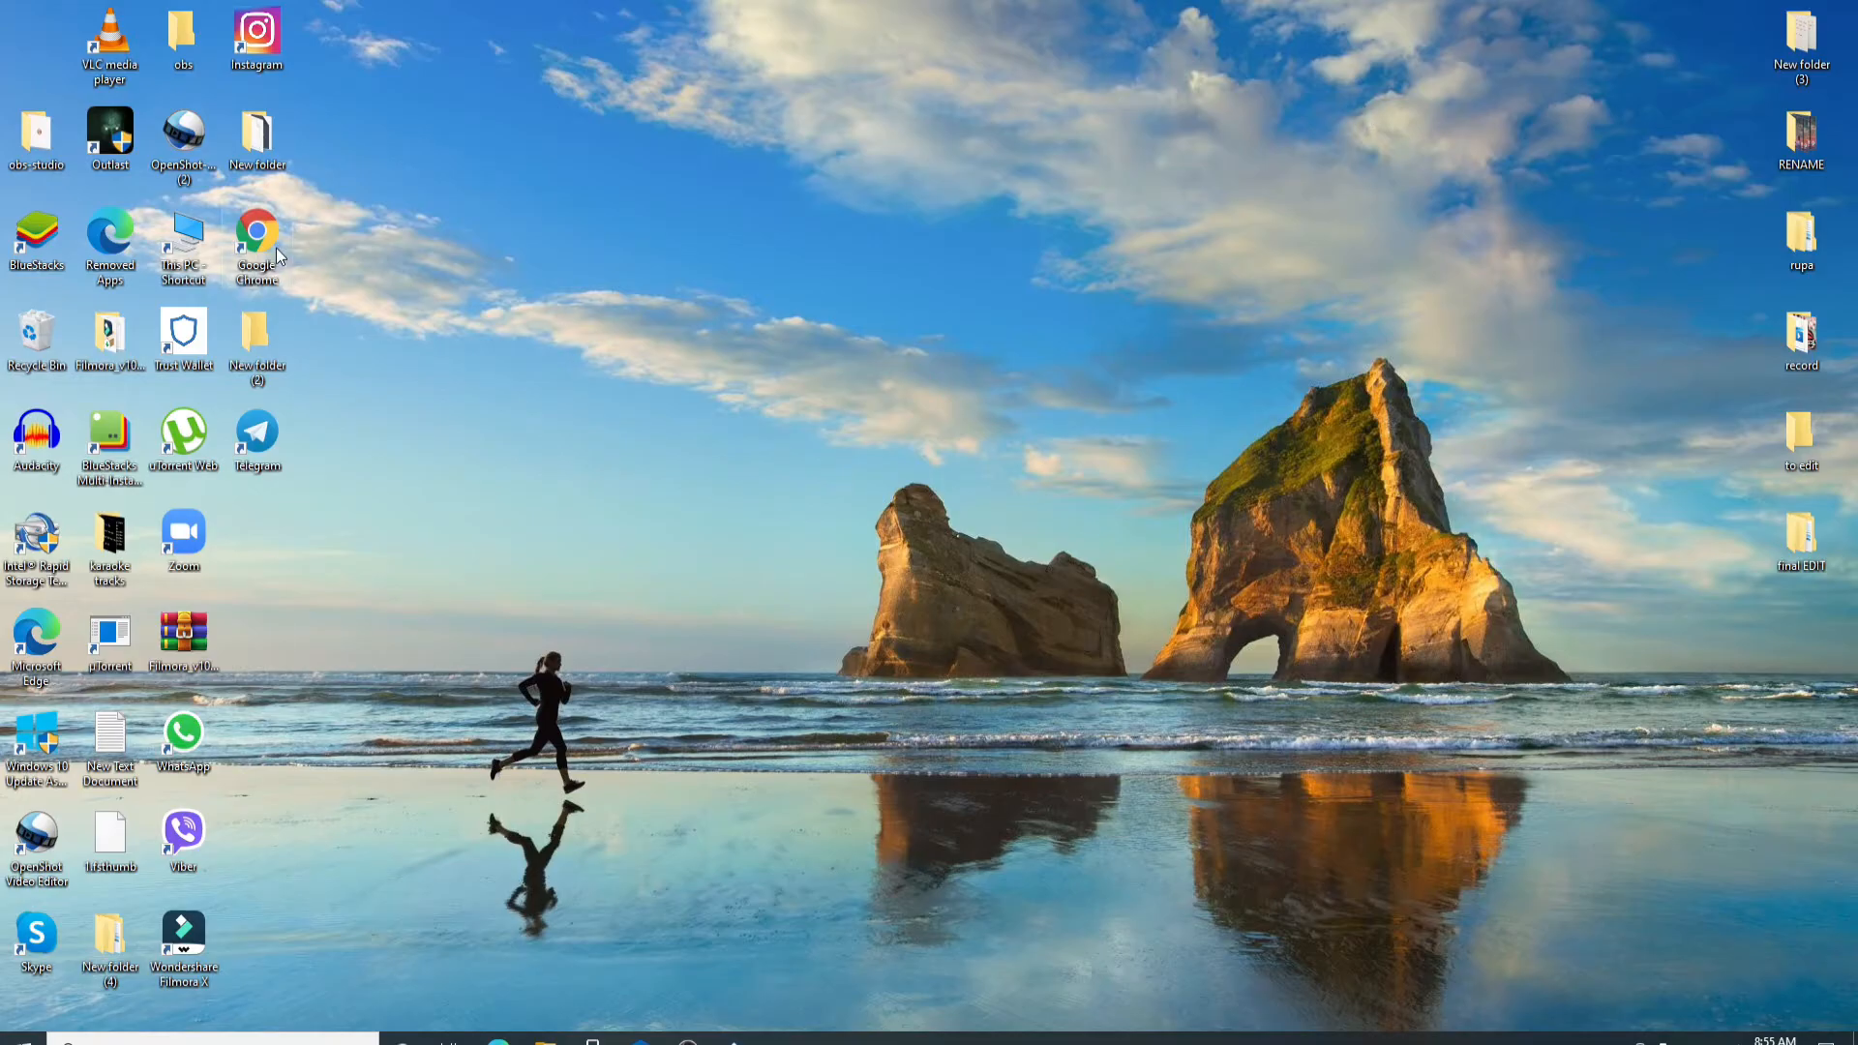
Step: Launch Google Chrome from the desktop shortcut to a new tab page
double_click(258, 246)
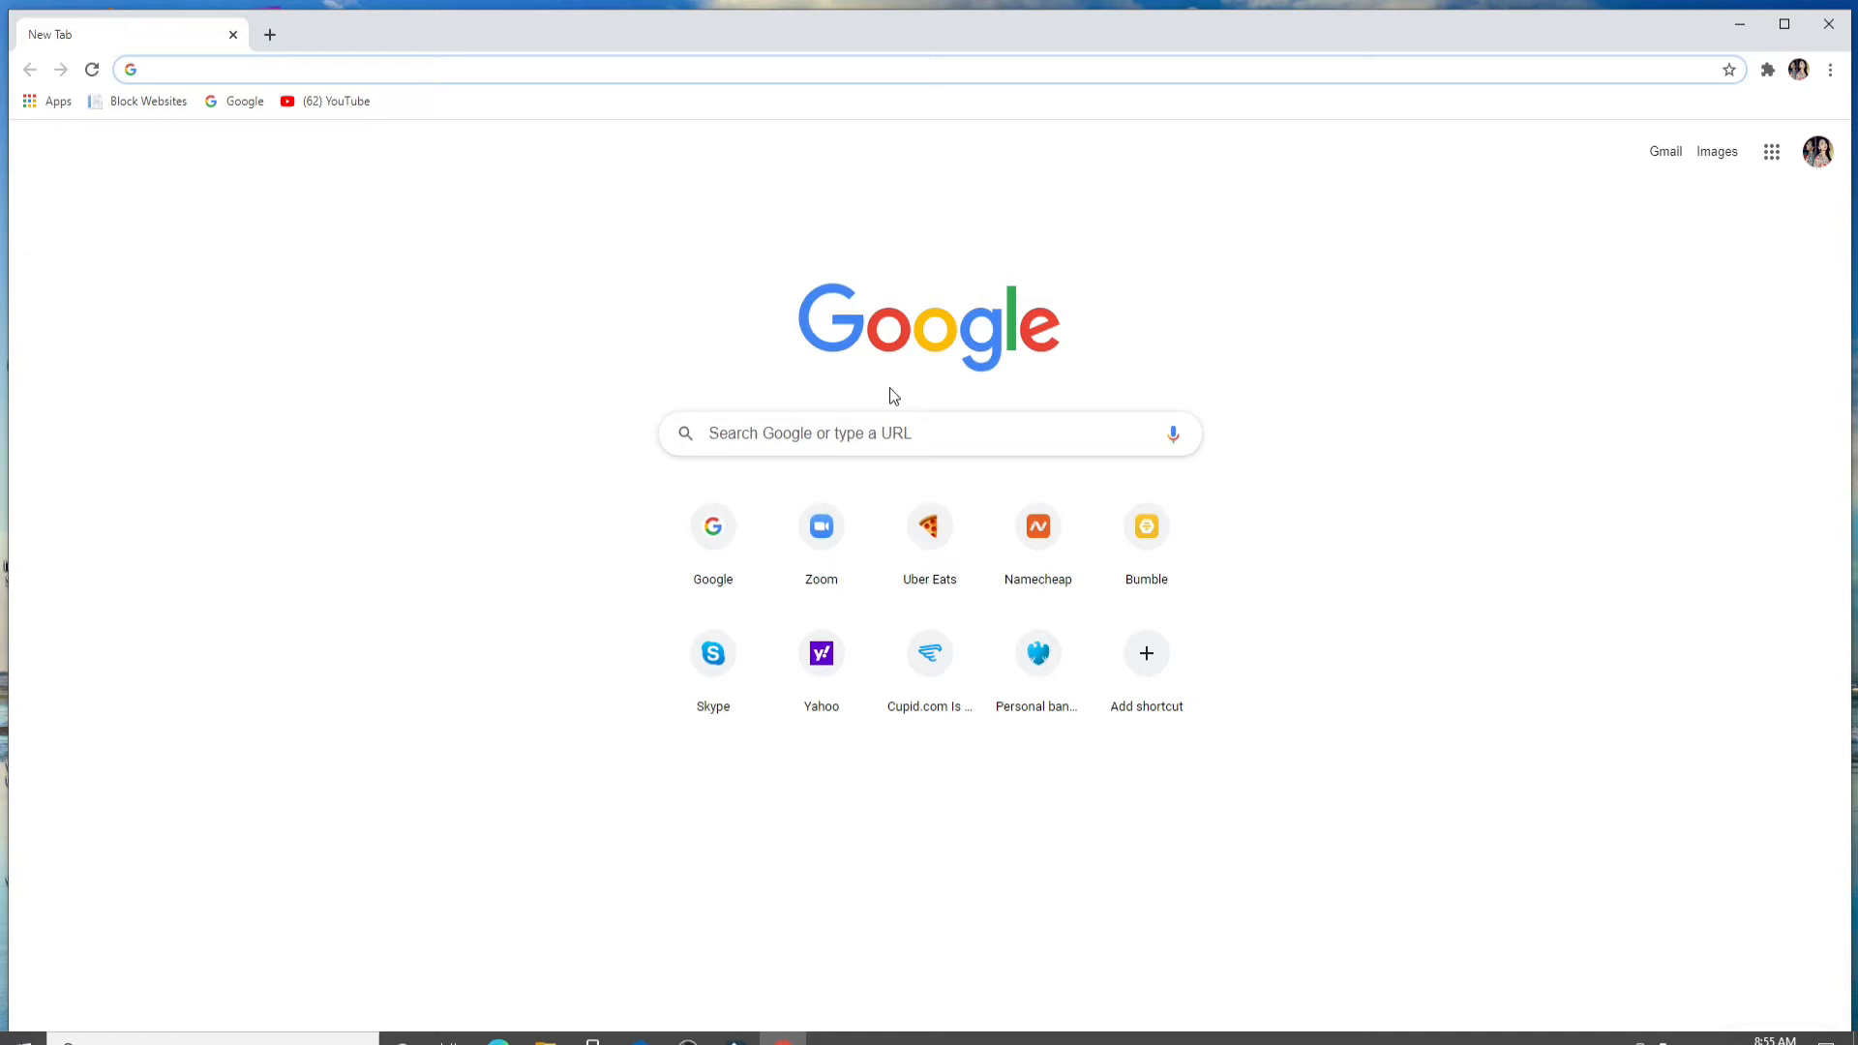
click(474, 70)
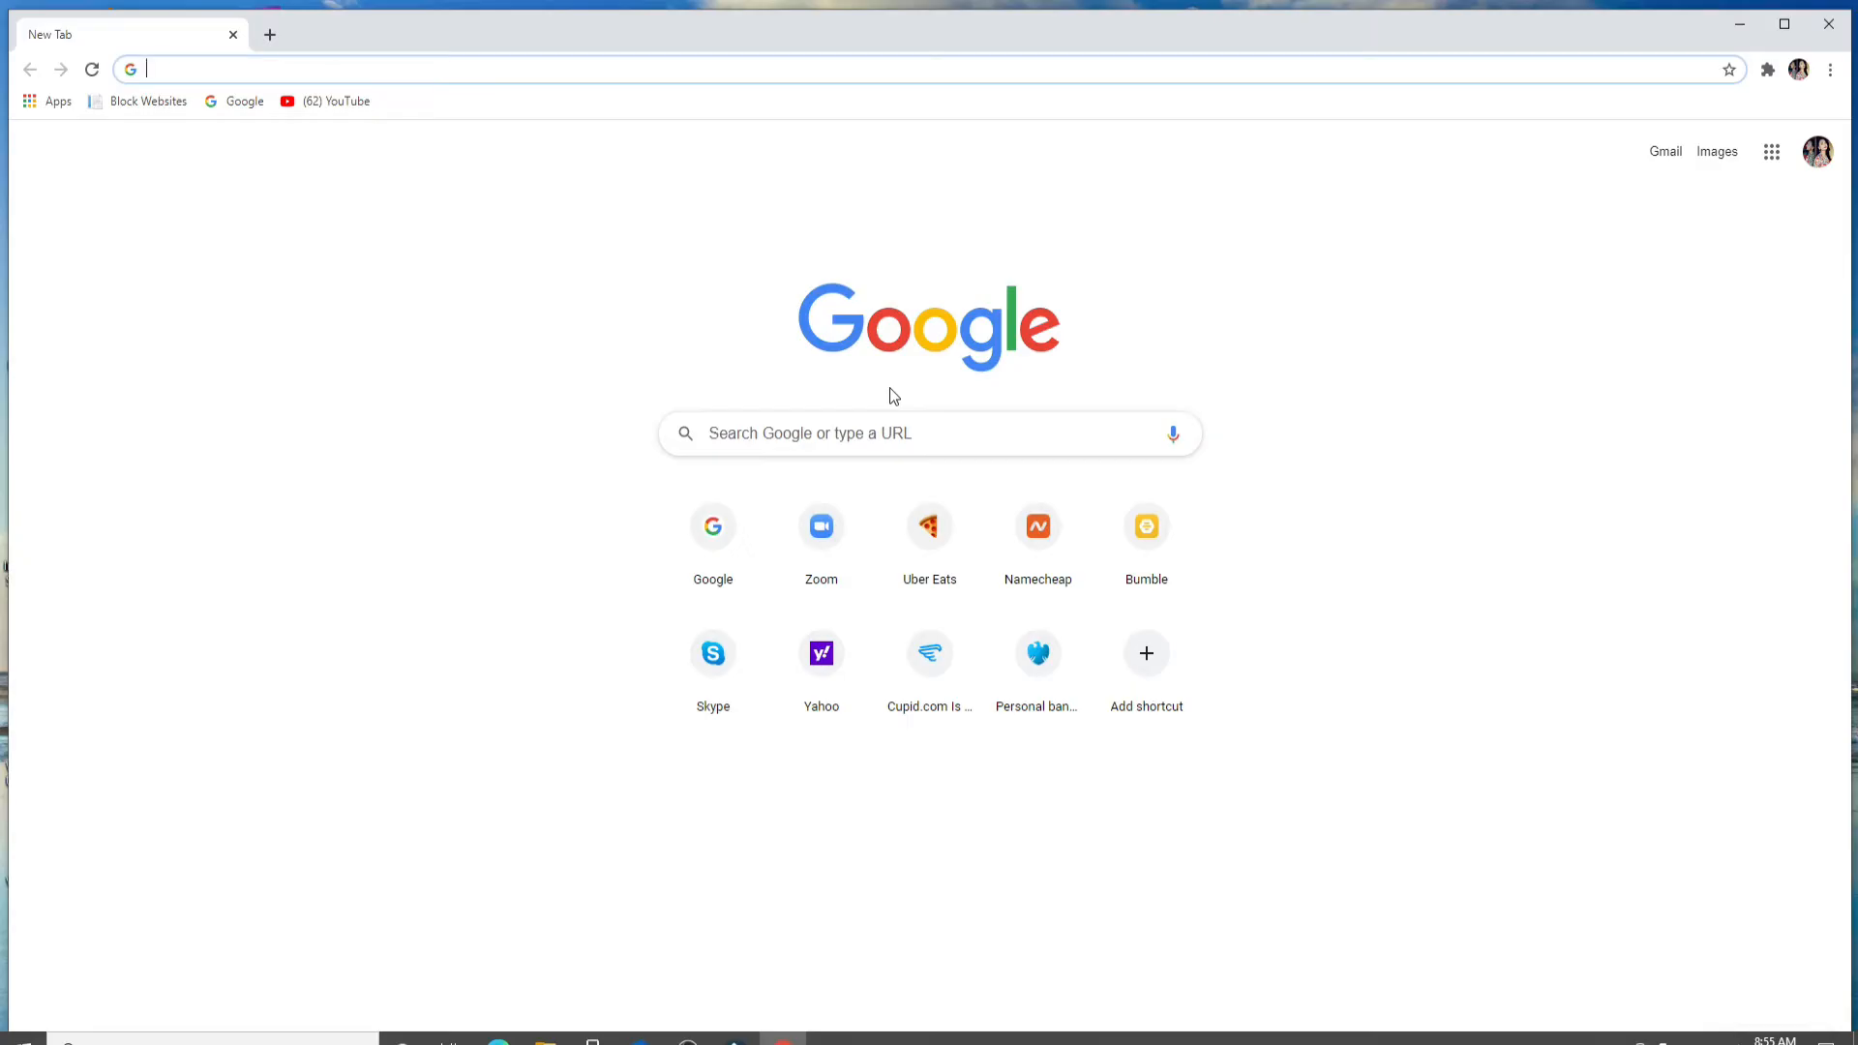
mouse_move(360, 277)
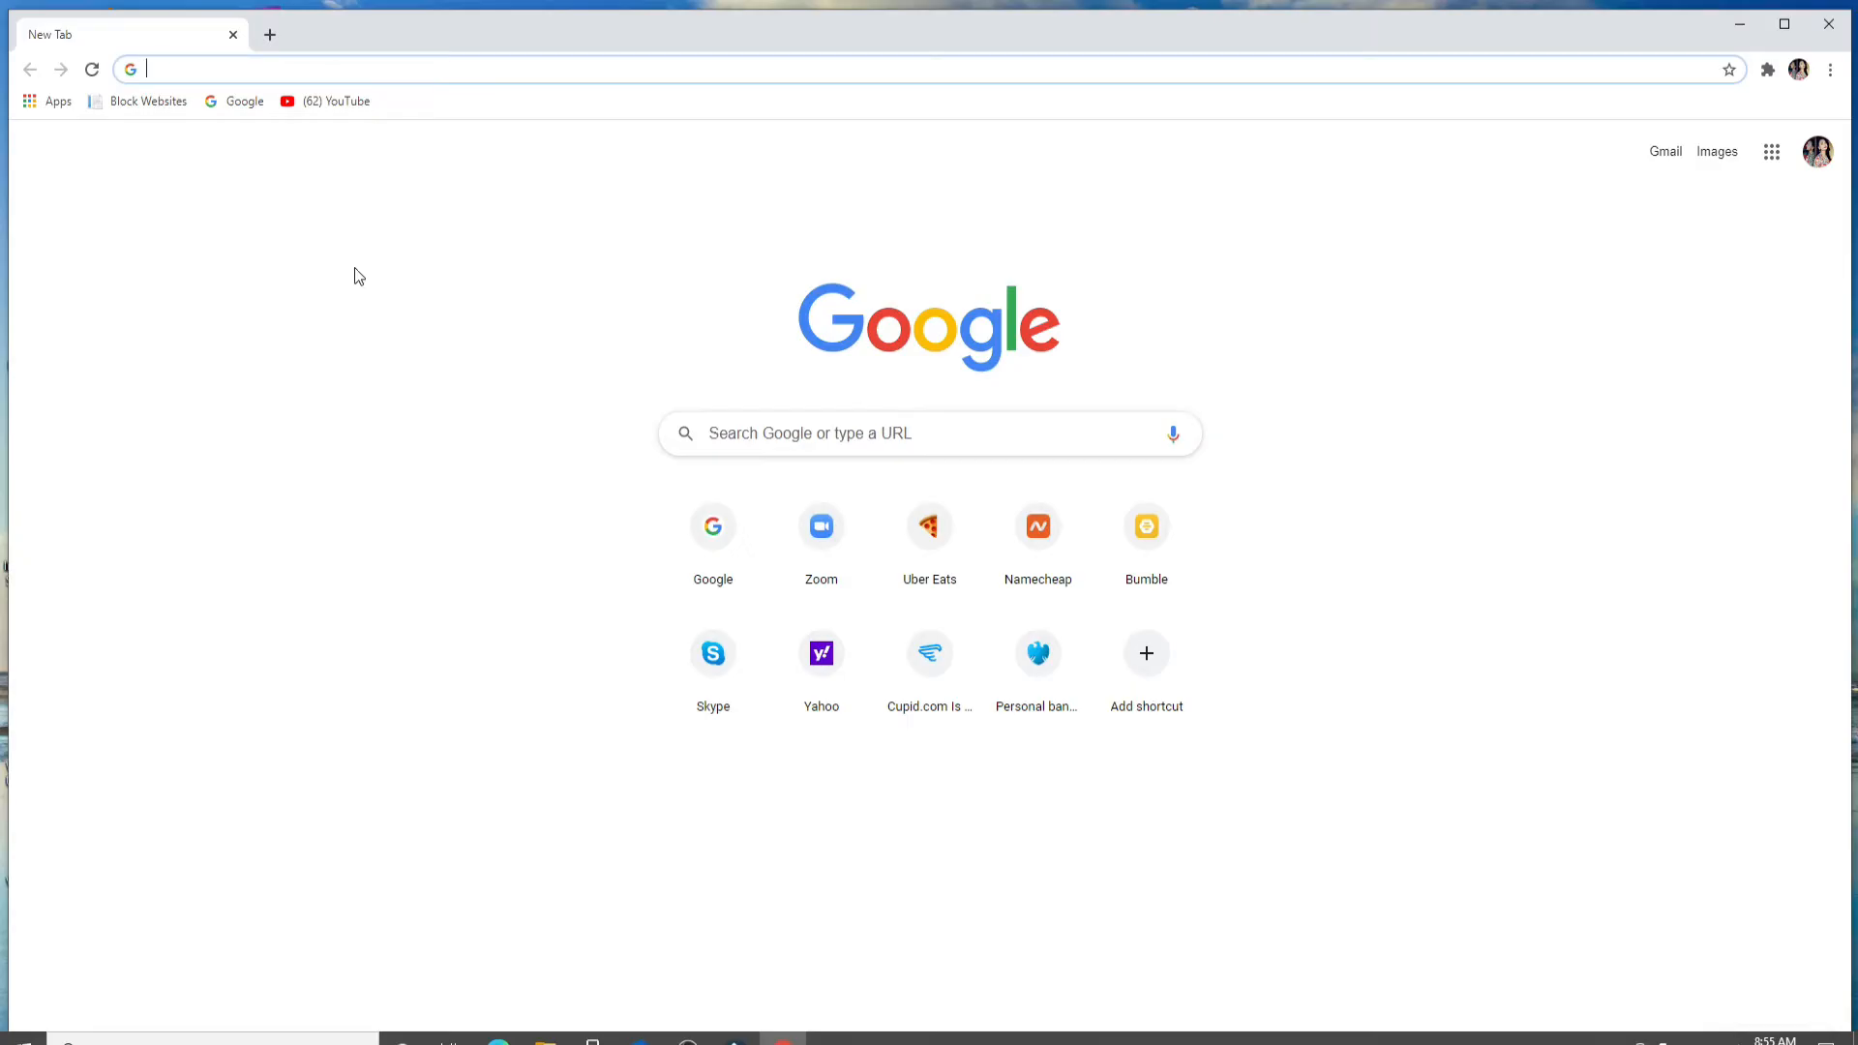
text(www.directv.com)
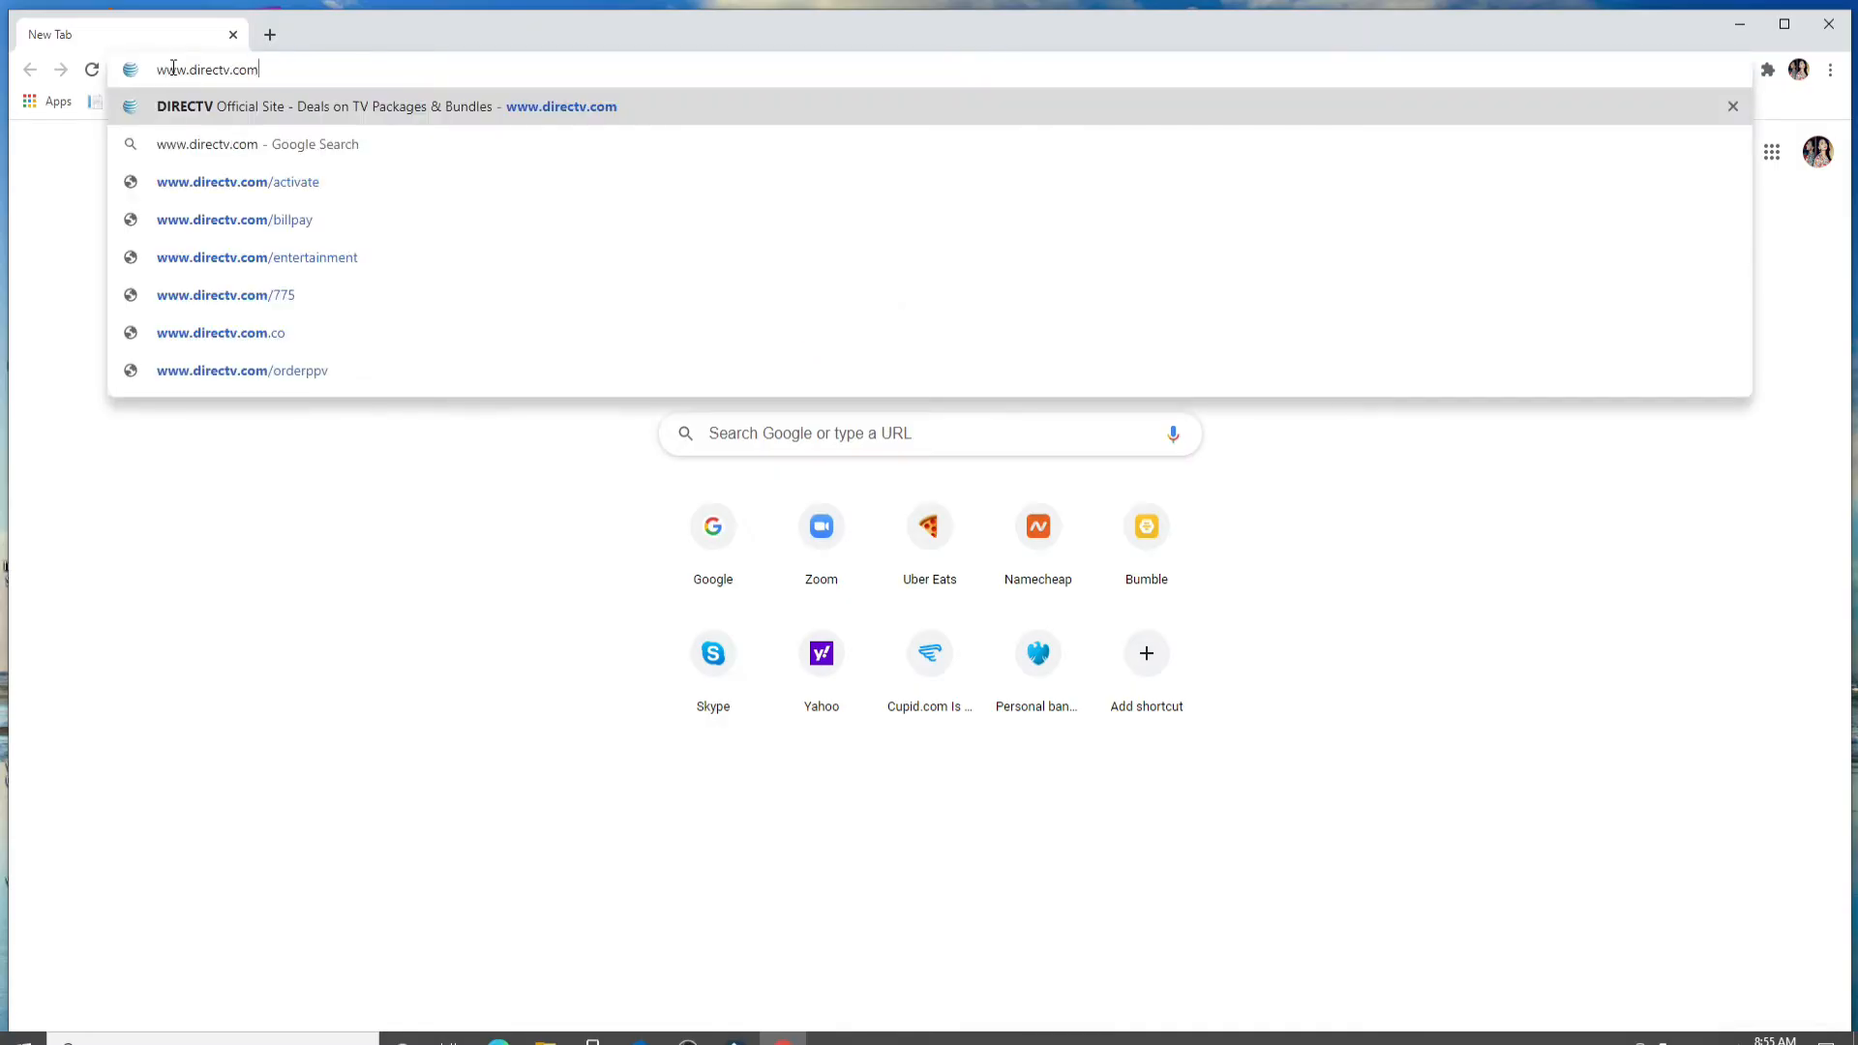
mouse_move(281, 62)
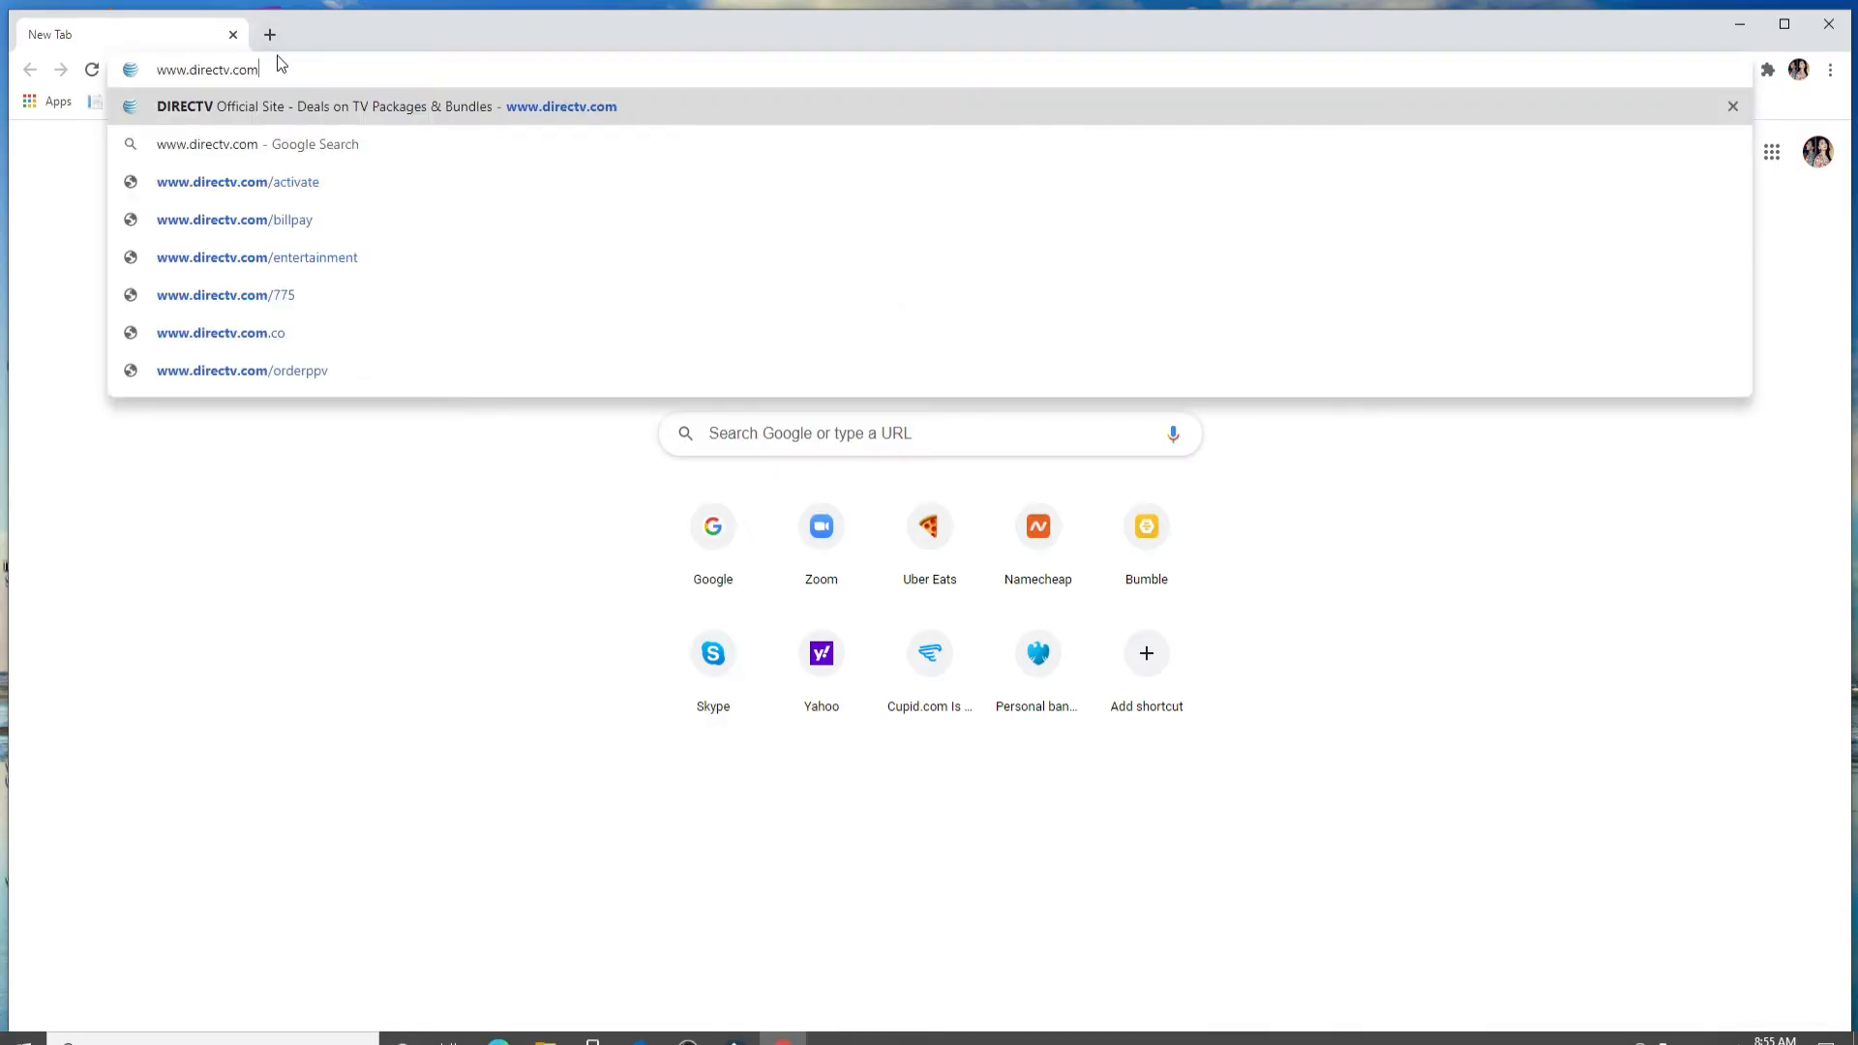
key(Enter)
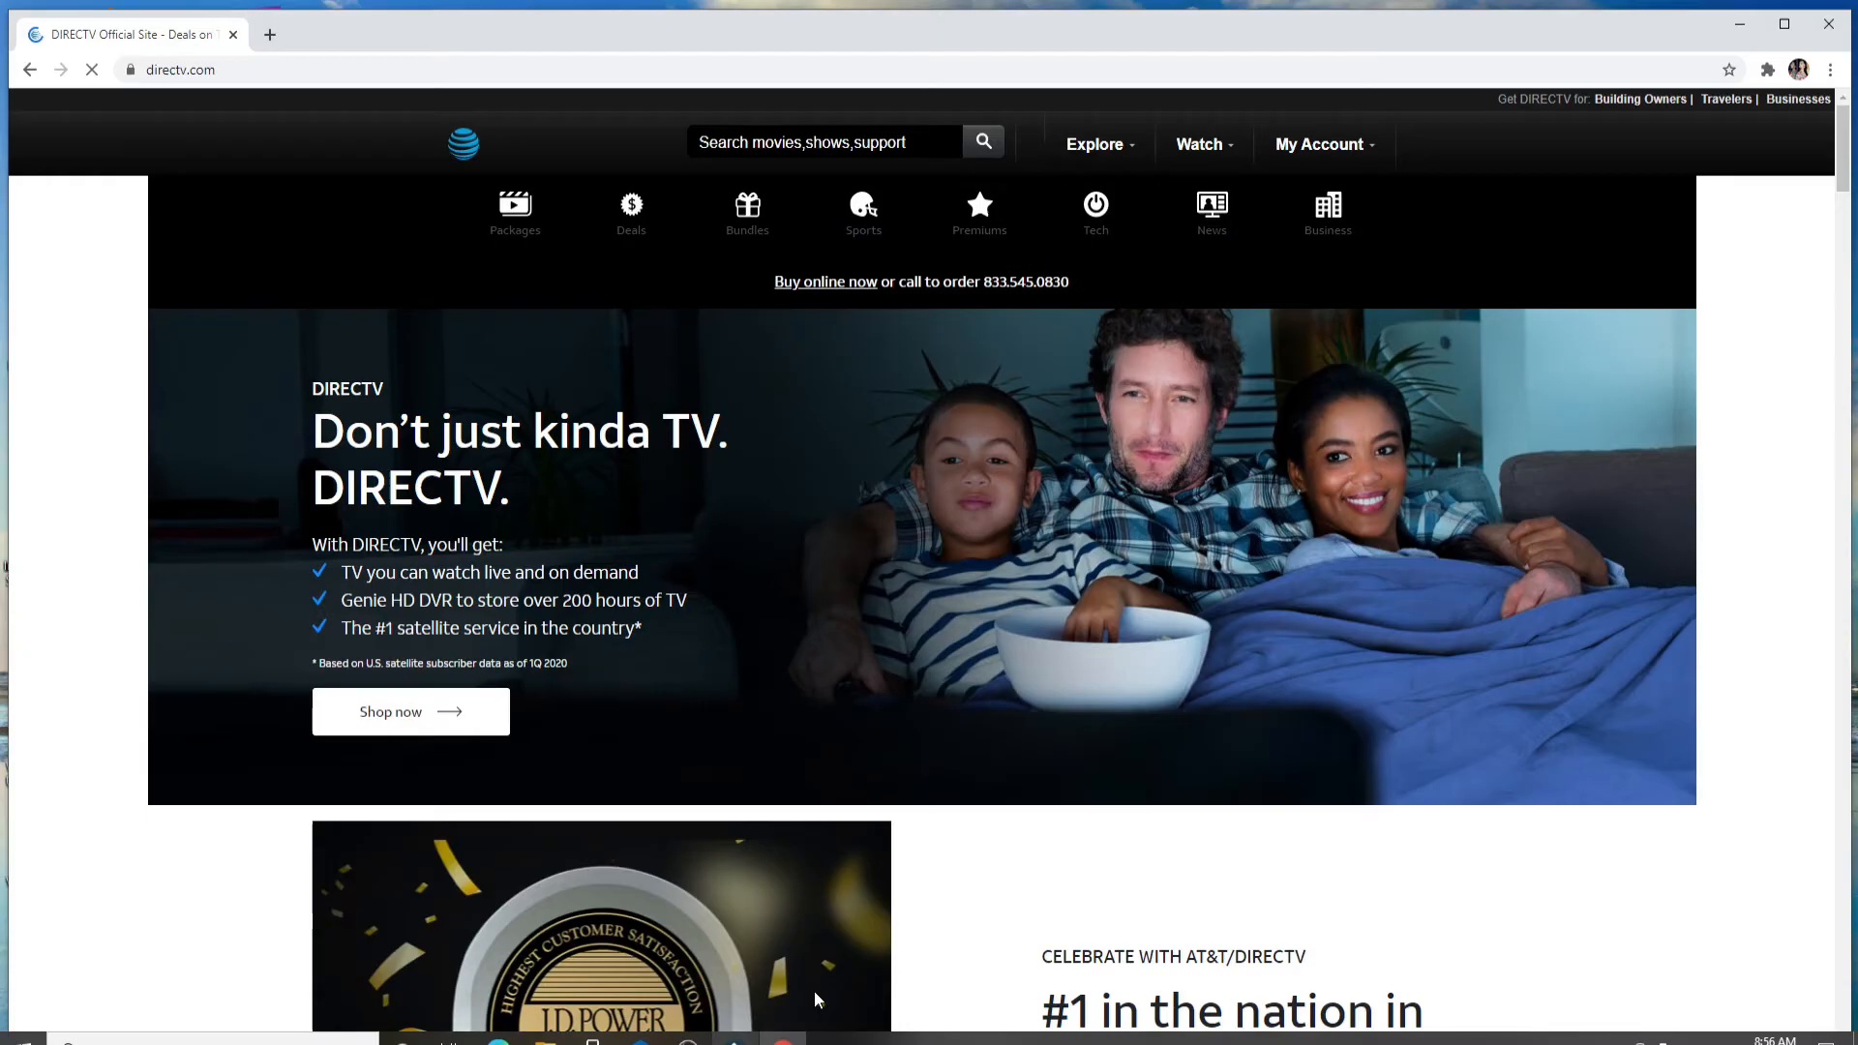
Step: Reach the DIRECTV sign-in page via My Account > Sign In to My Account
click(1318, 143)
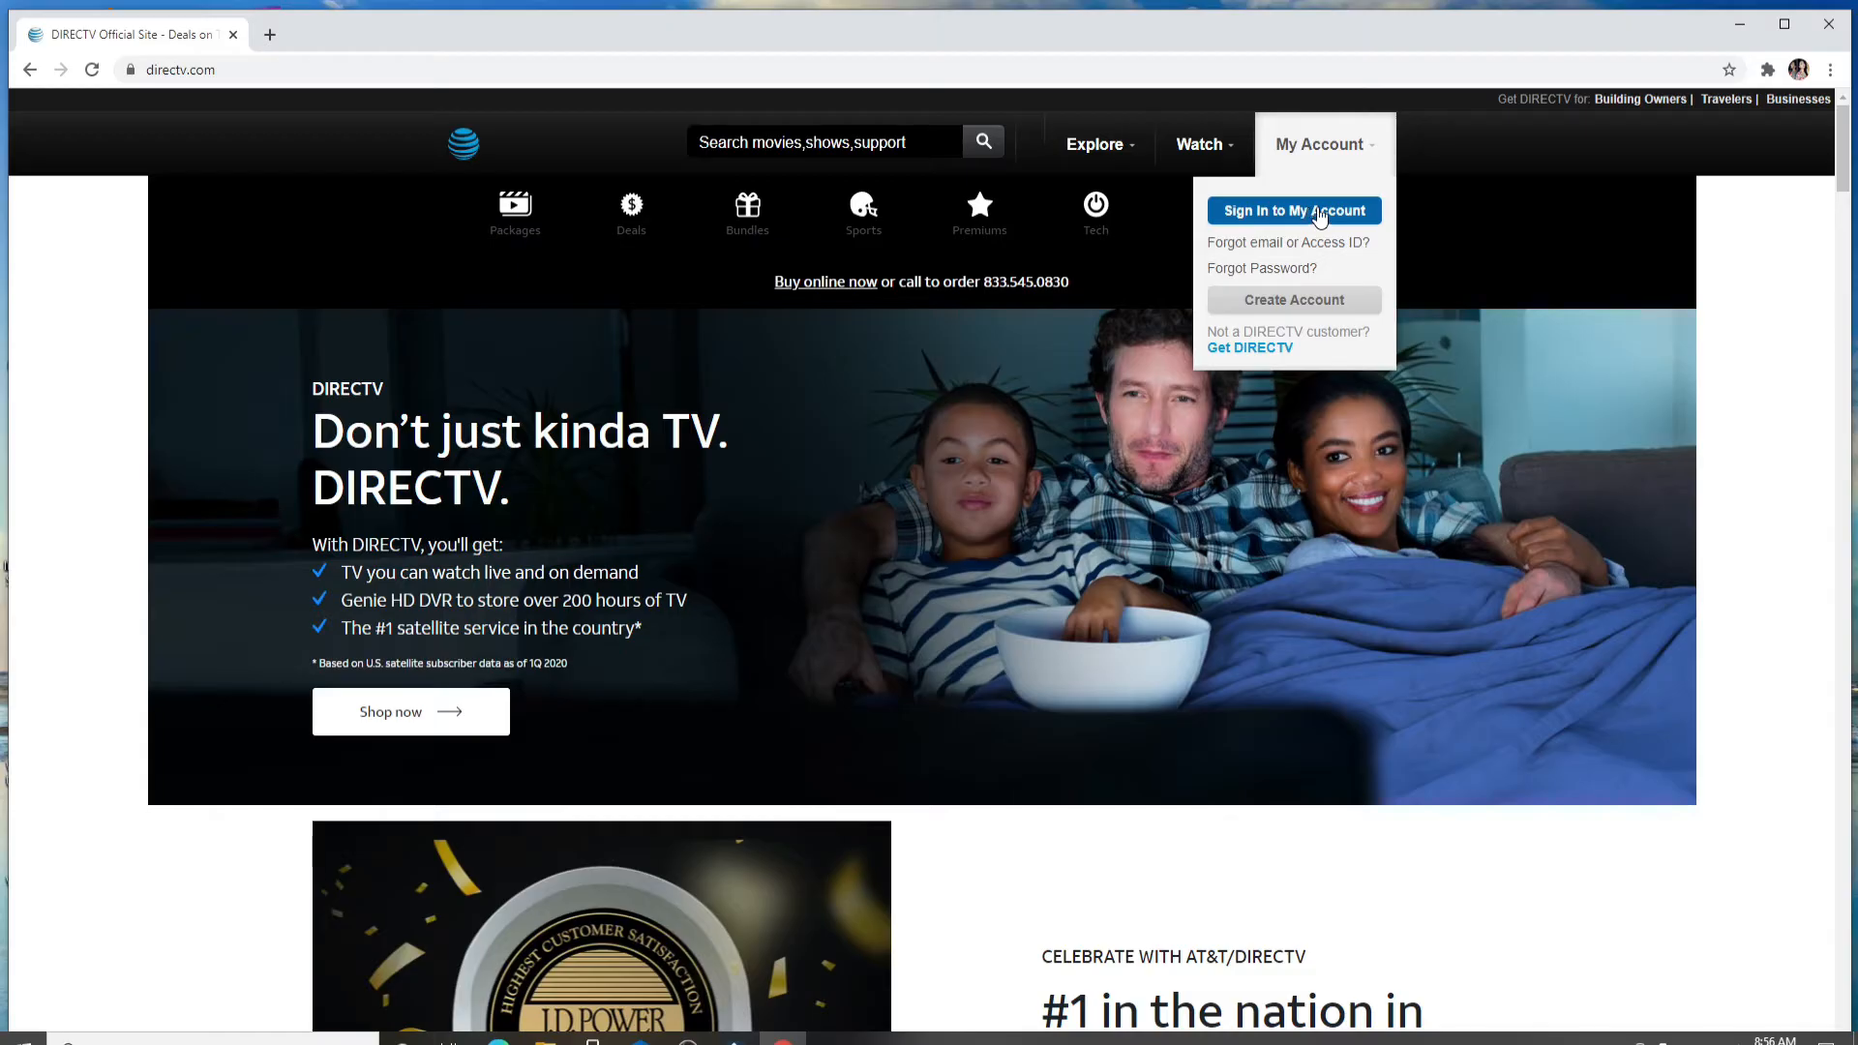
click(1292, 209)
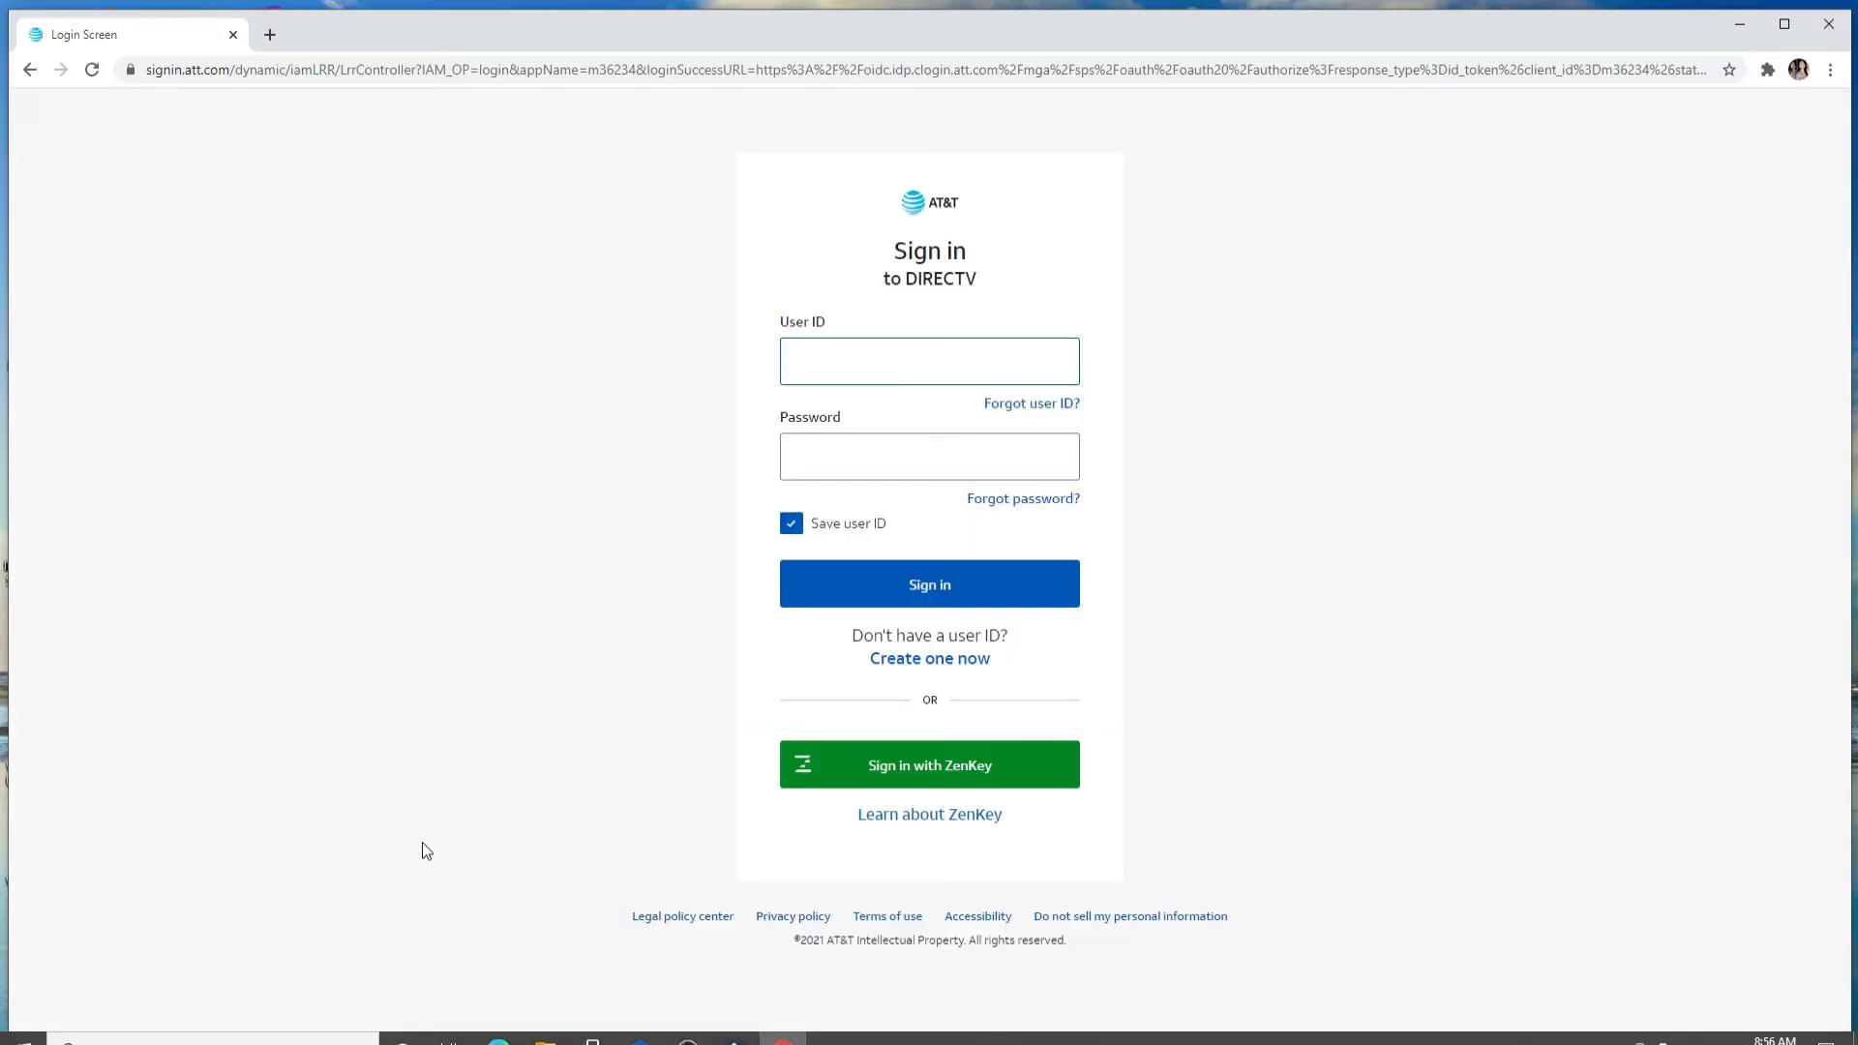
text(rupadula)
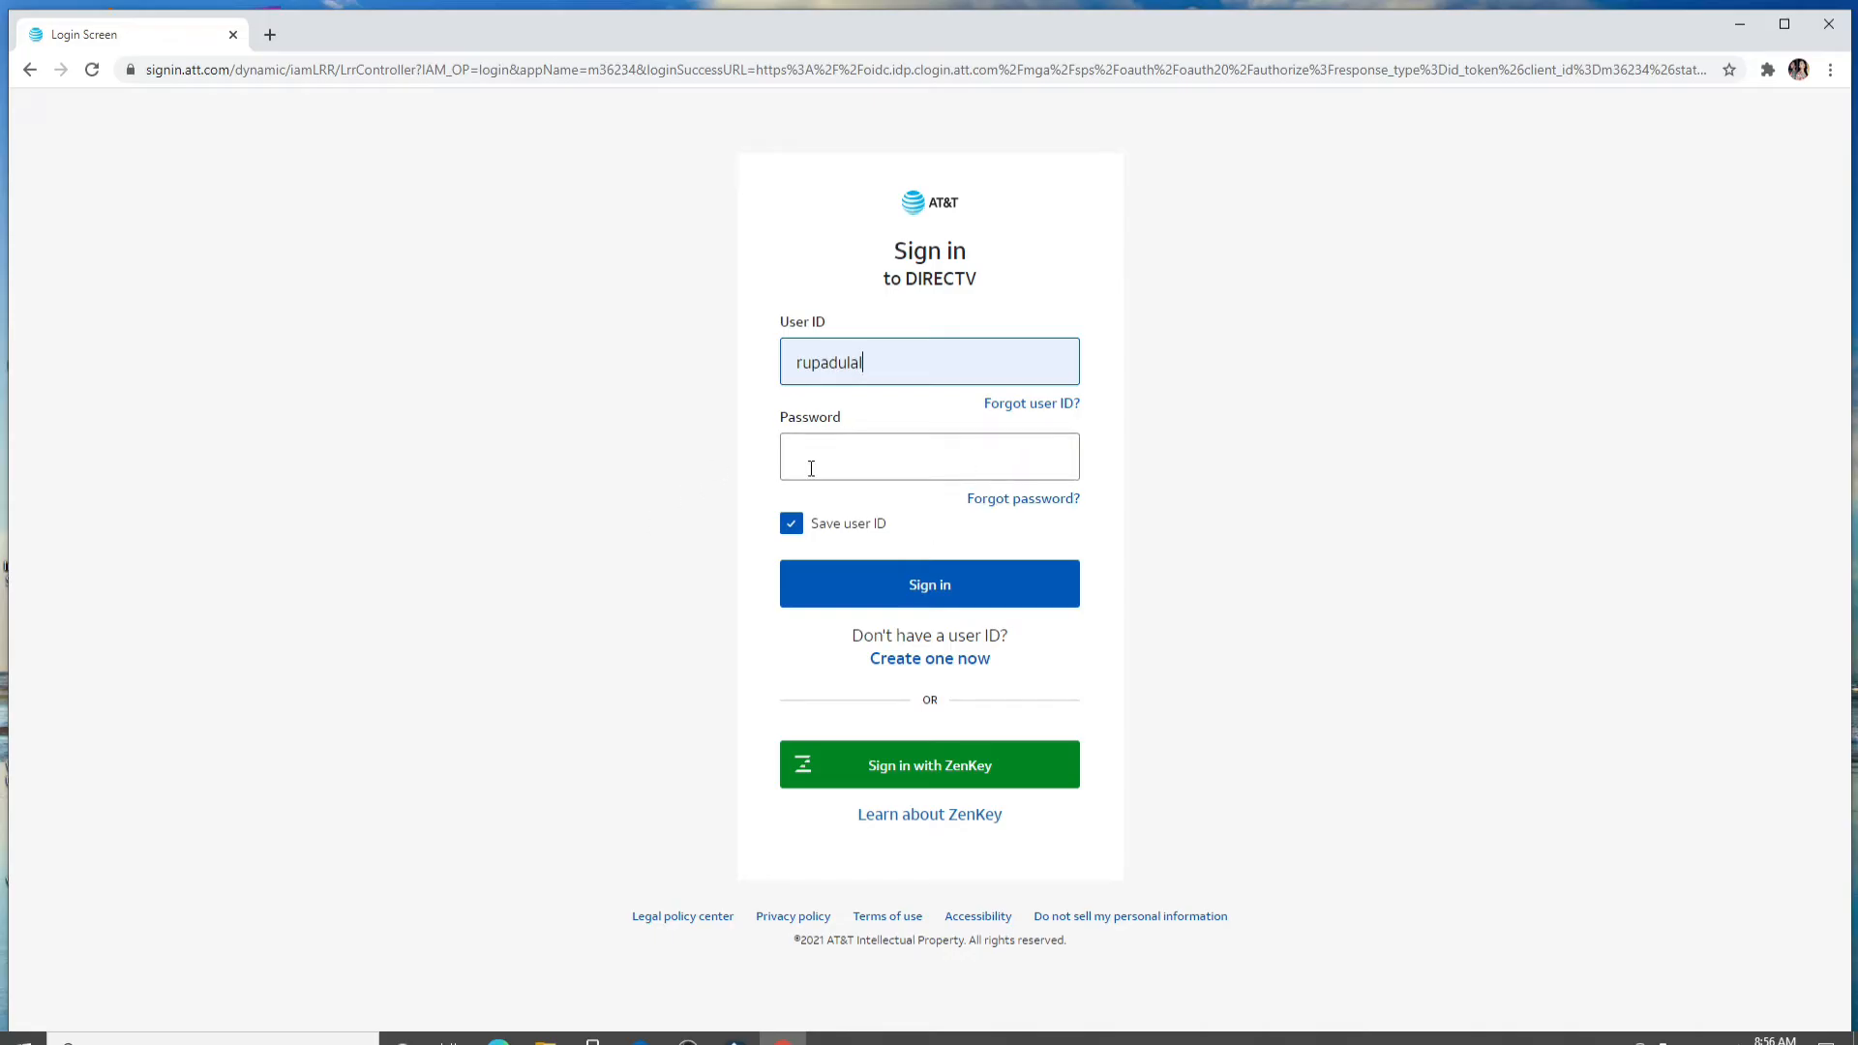
mouse_move(859, 534)
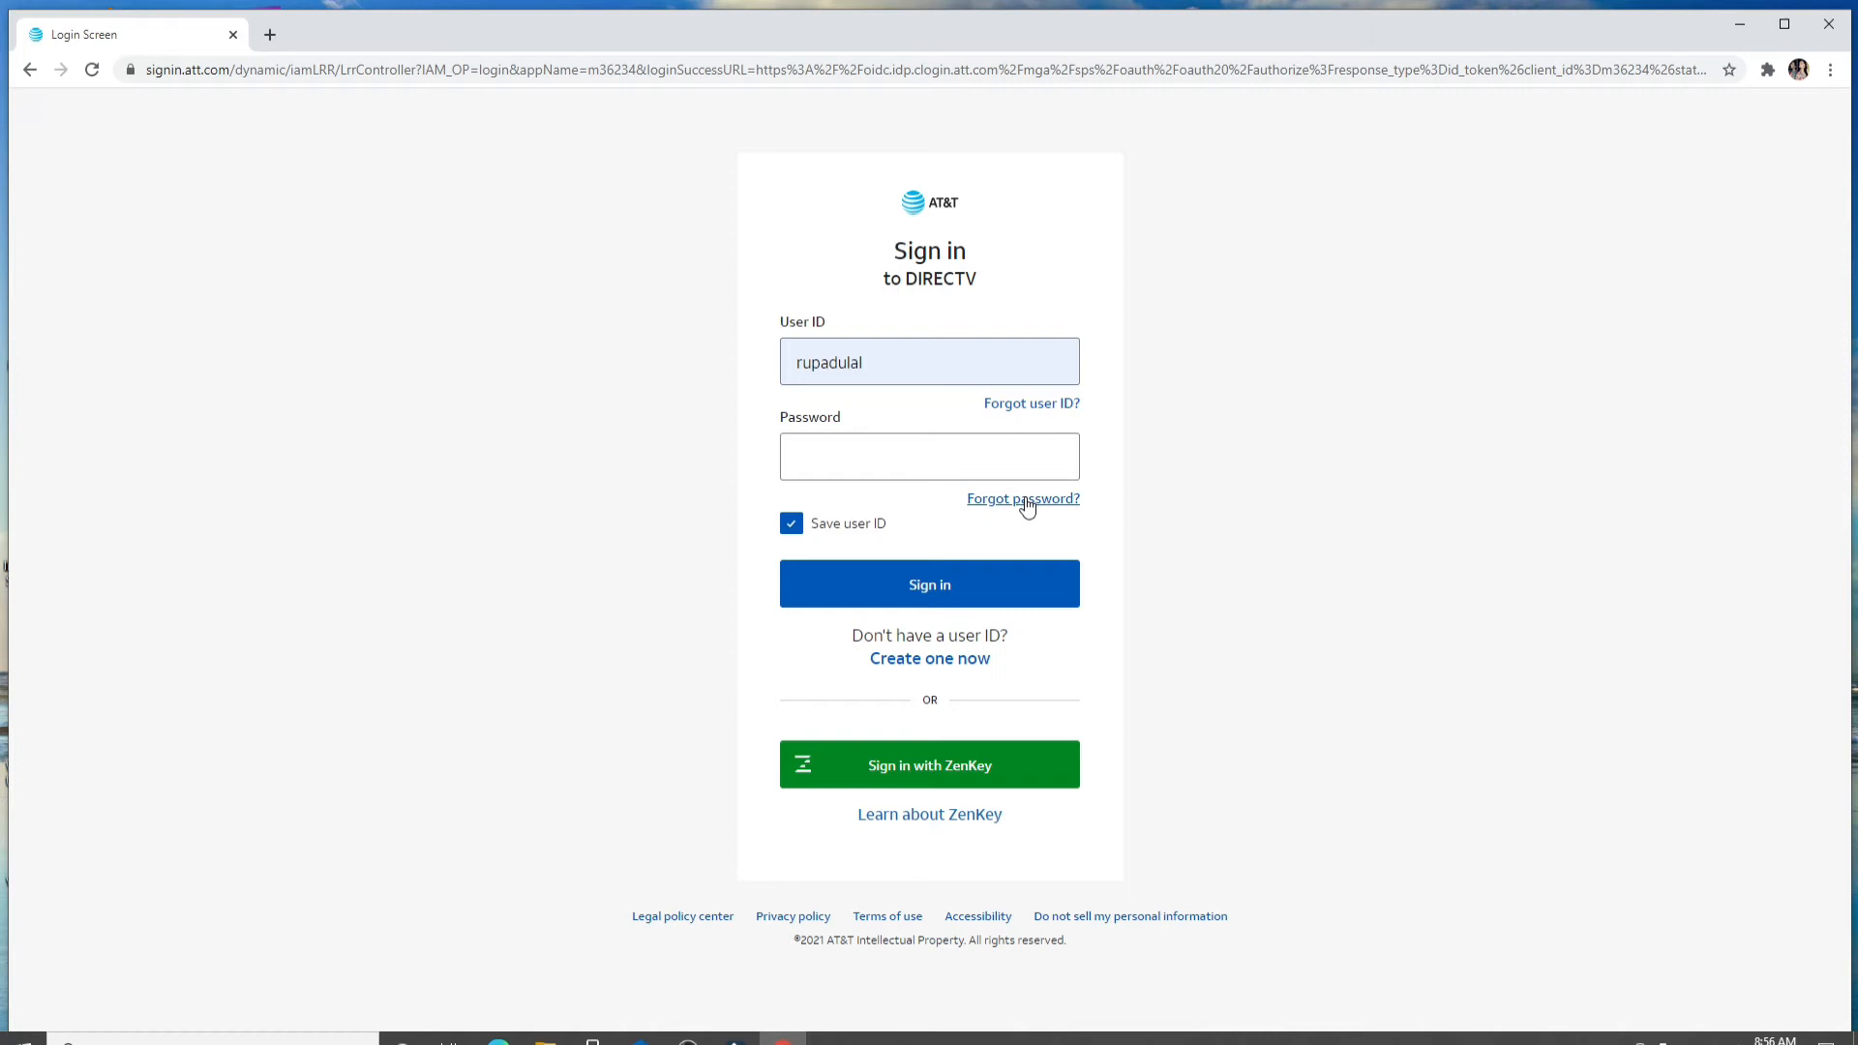
click(1022, 497)
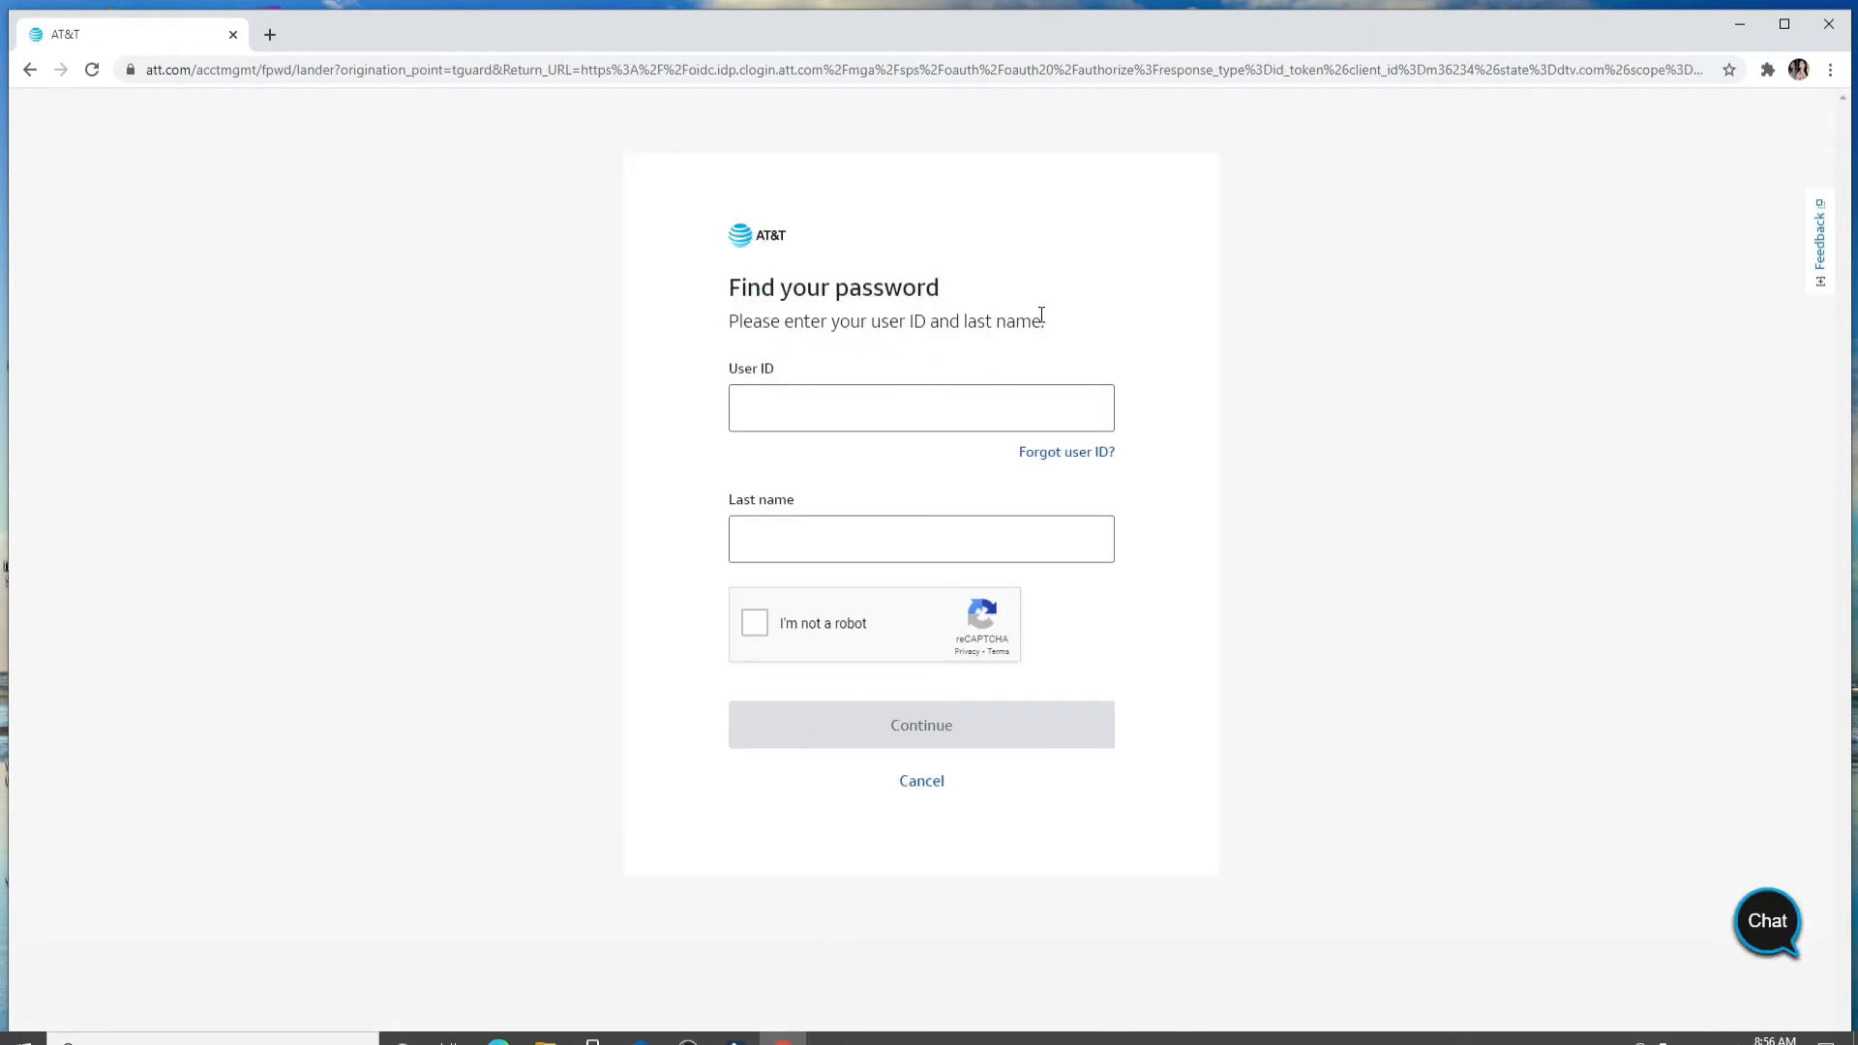
text(rupadulal)
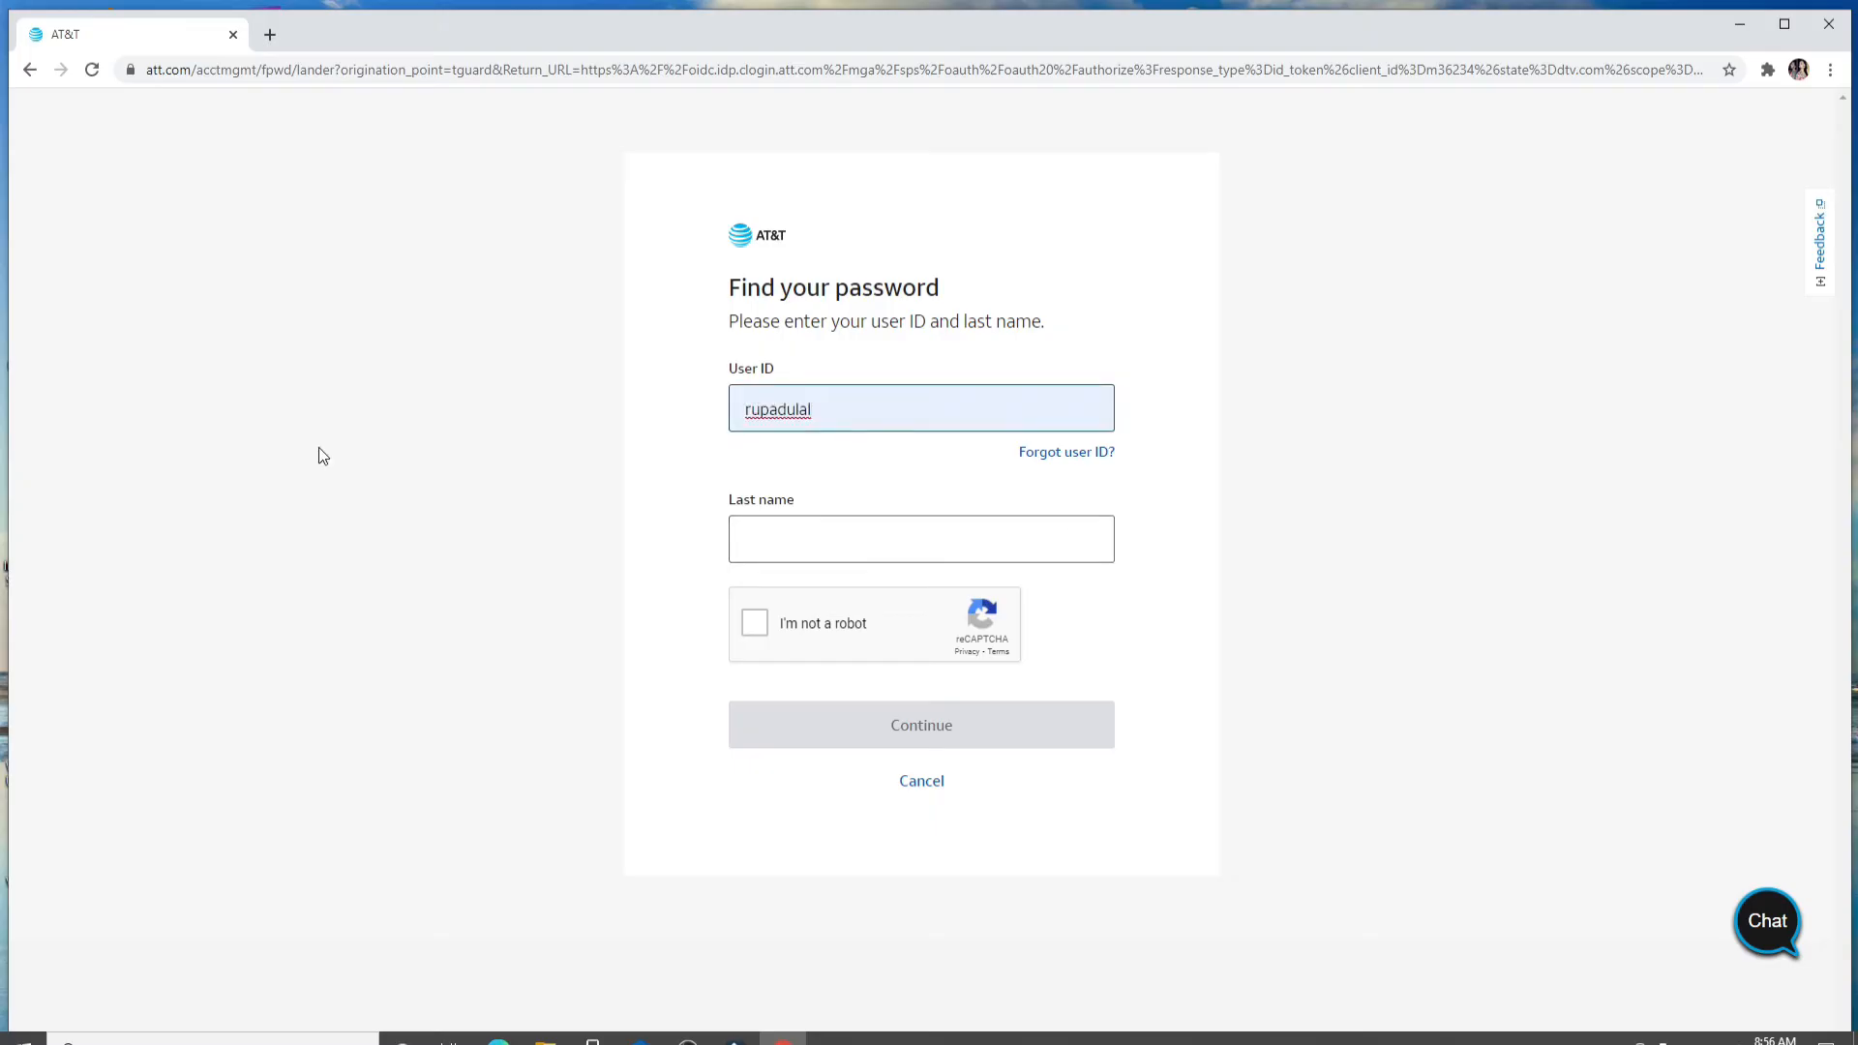
mouse_move(350, 424)
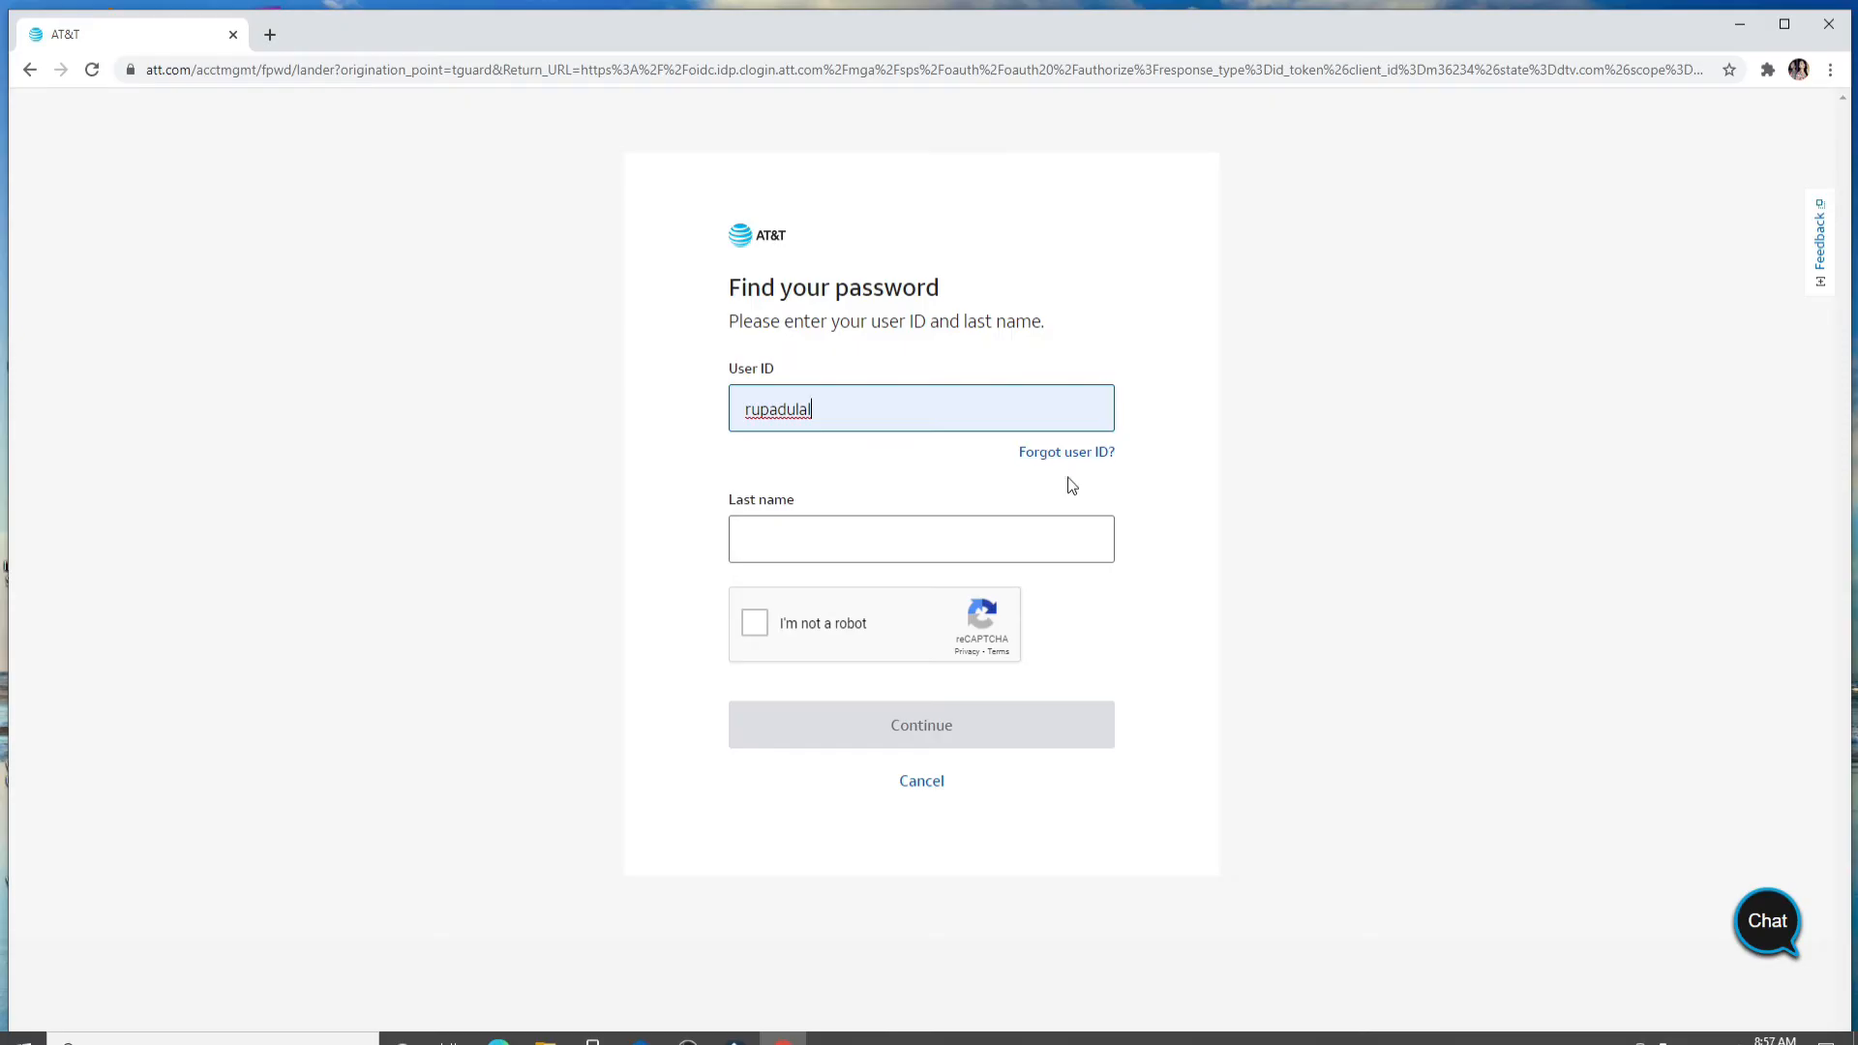
mouse_move(1065, 451)
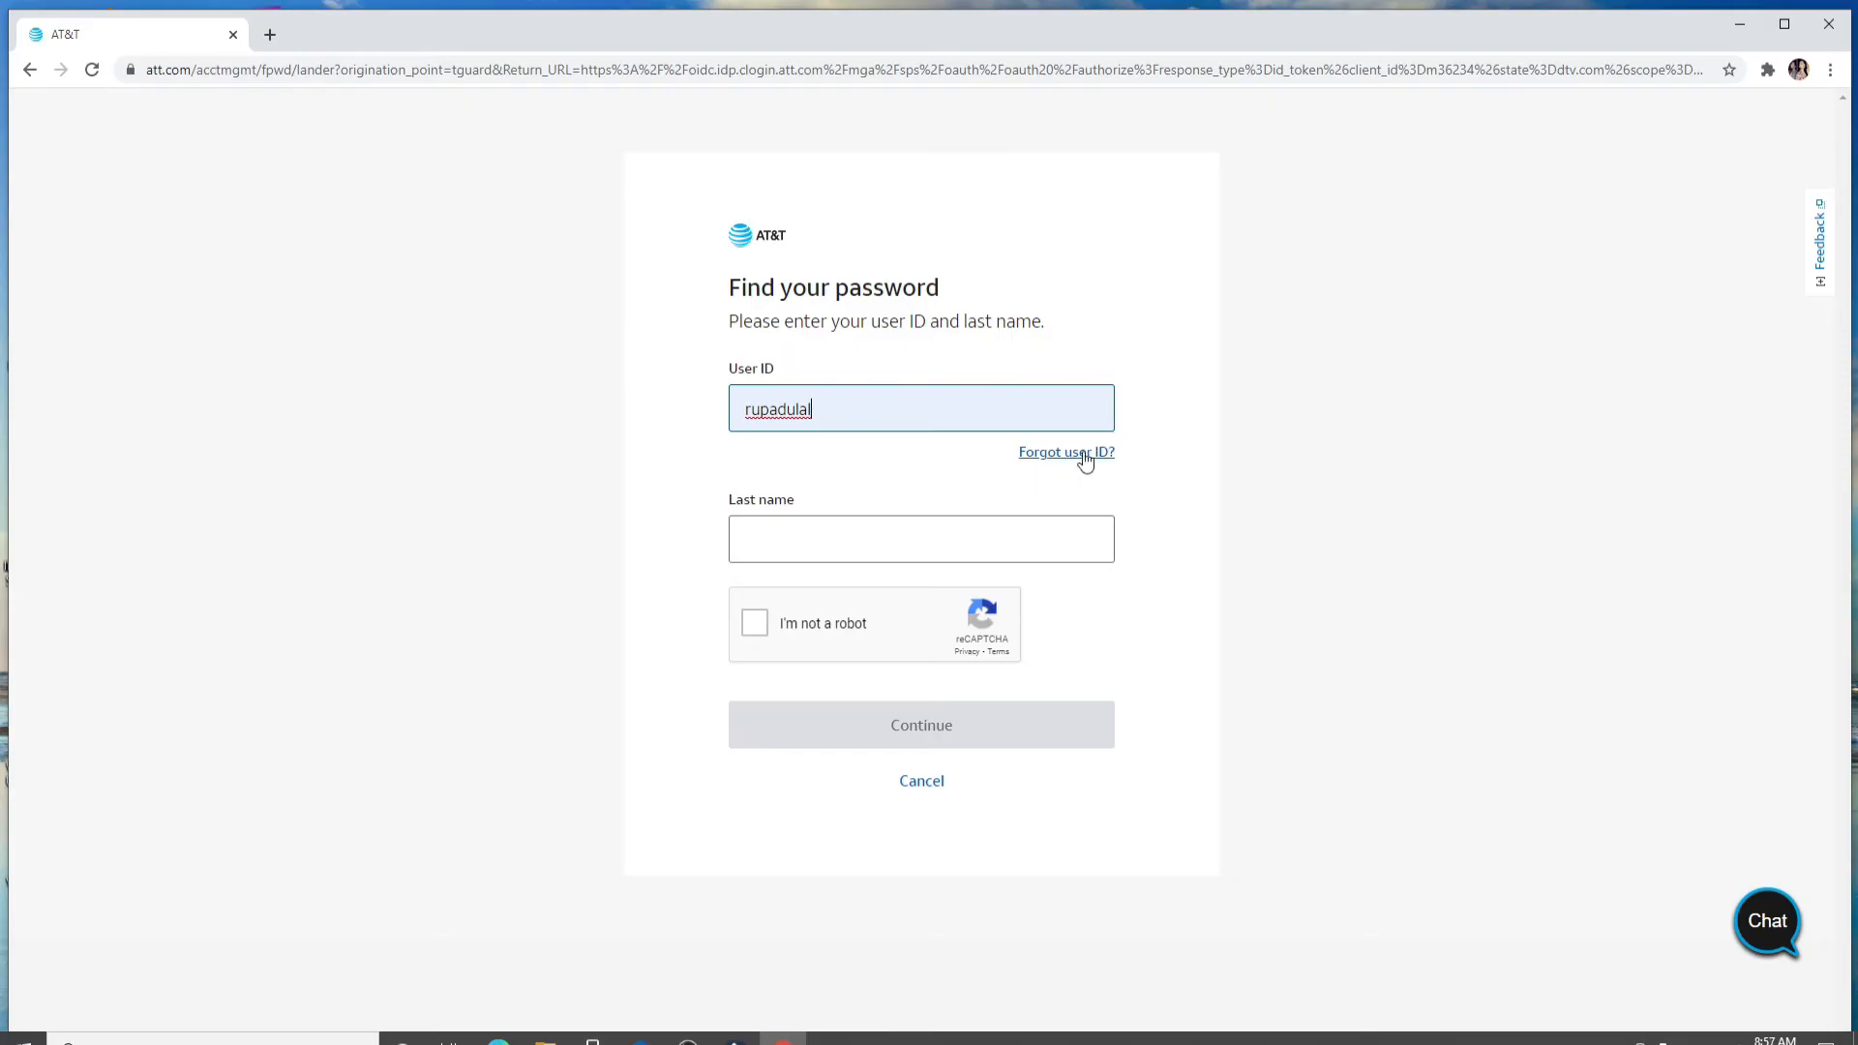
click(922, 538)
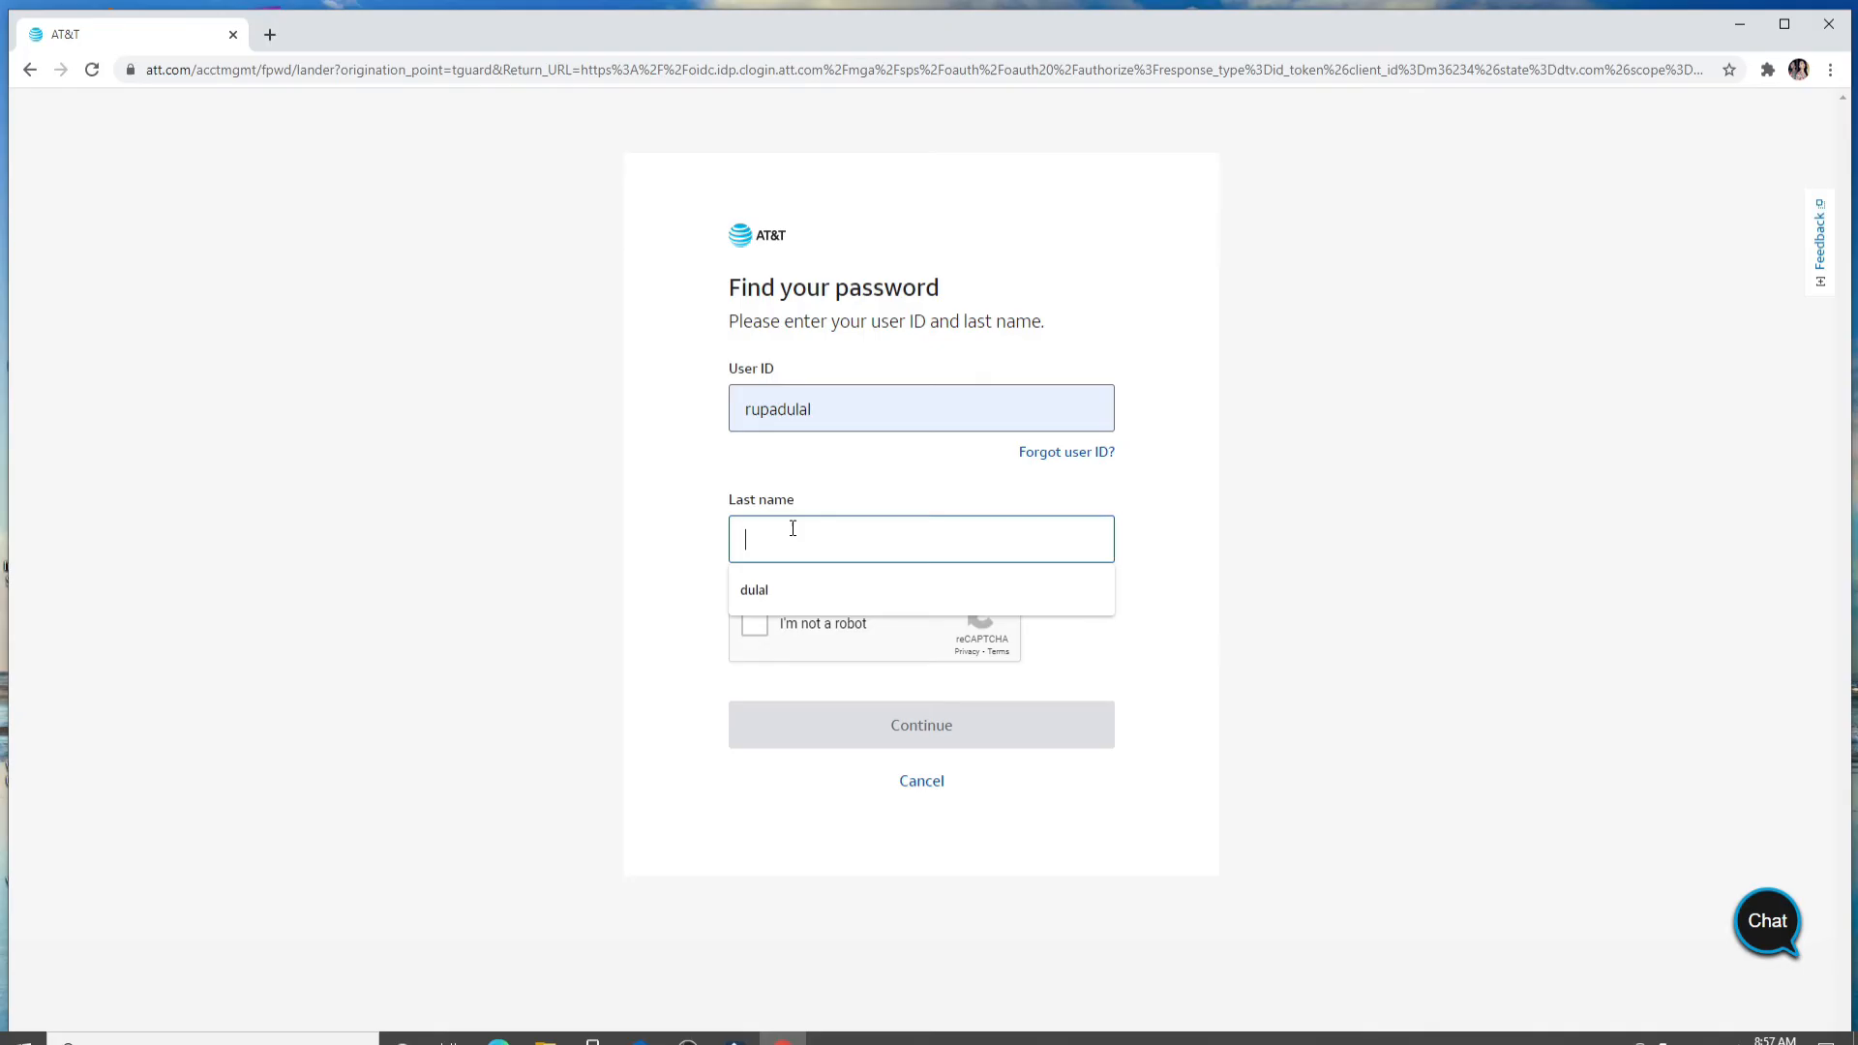
click(753, 590)
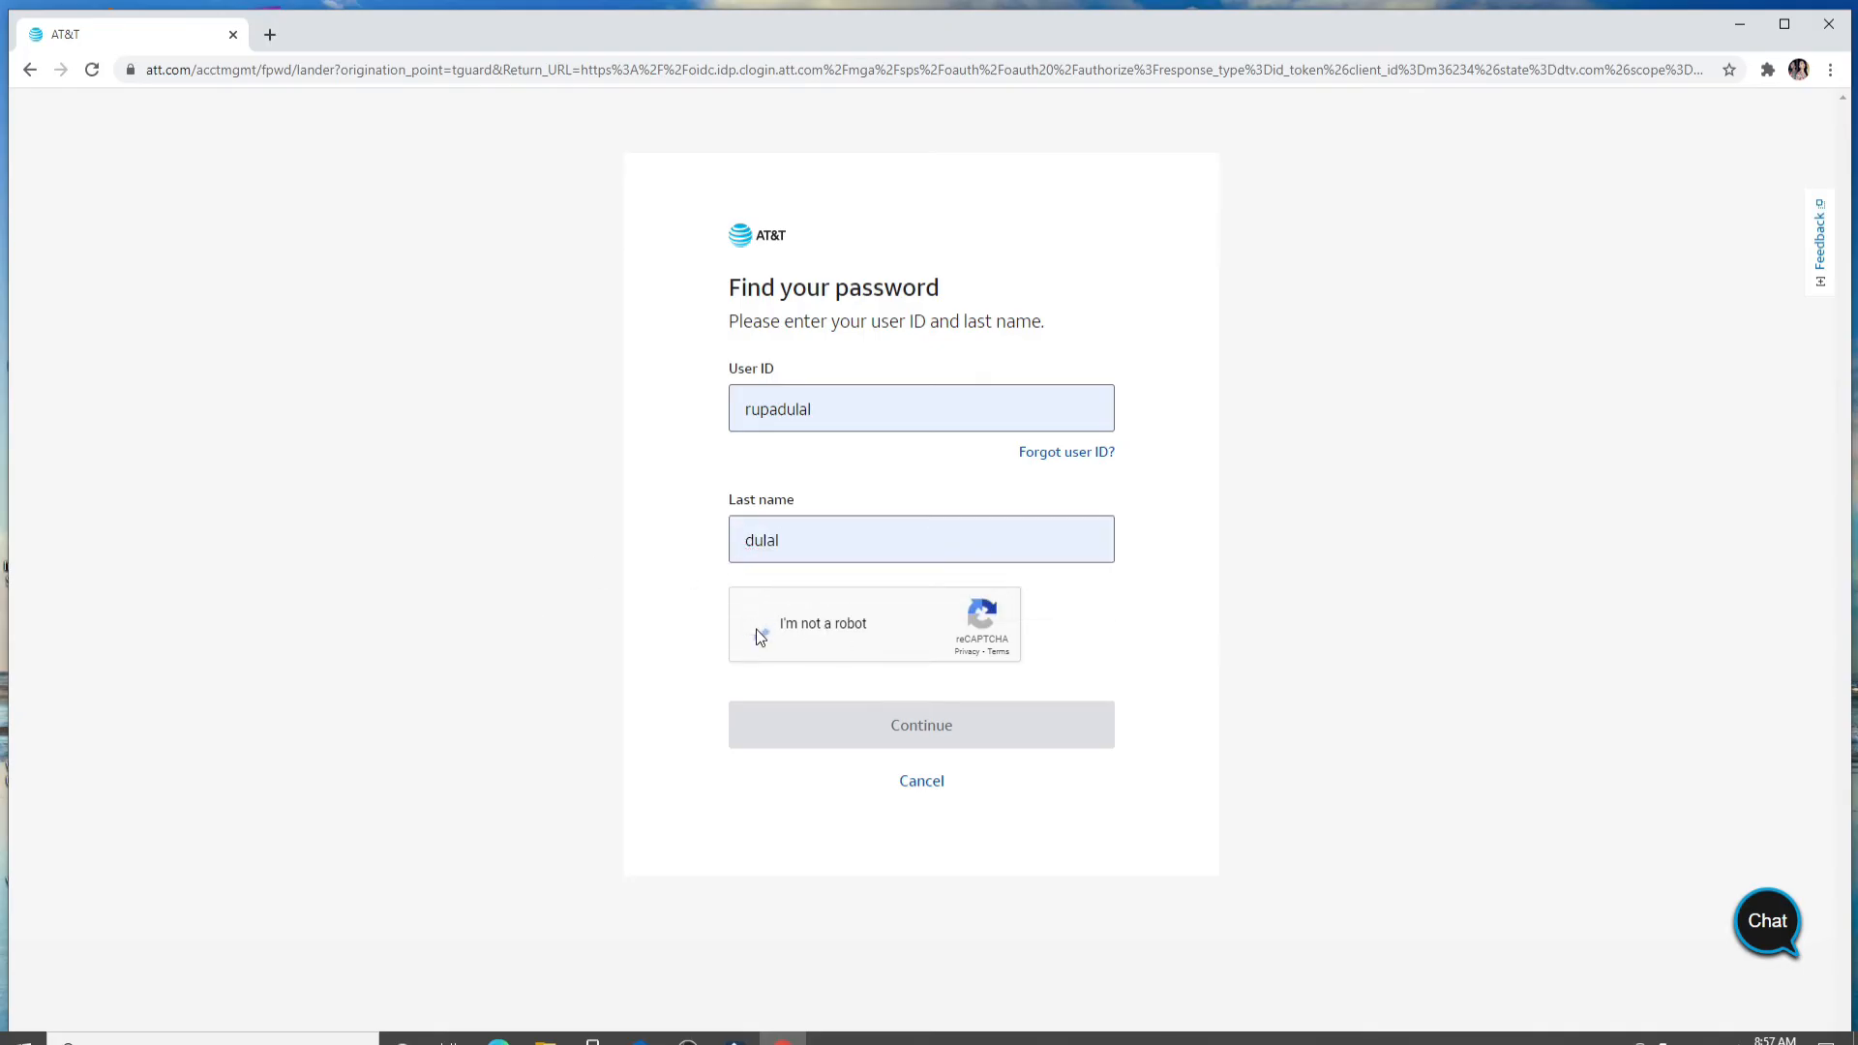
click(759, 622)
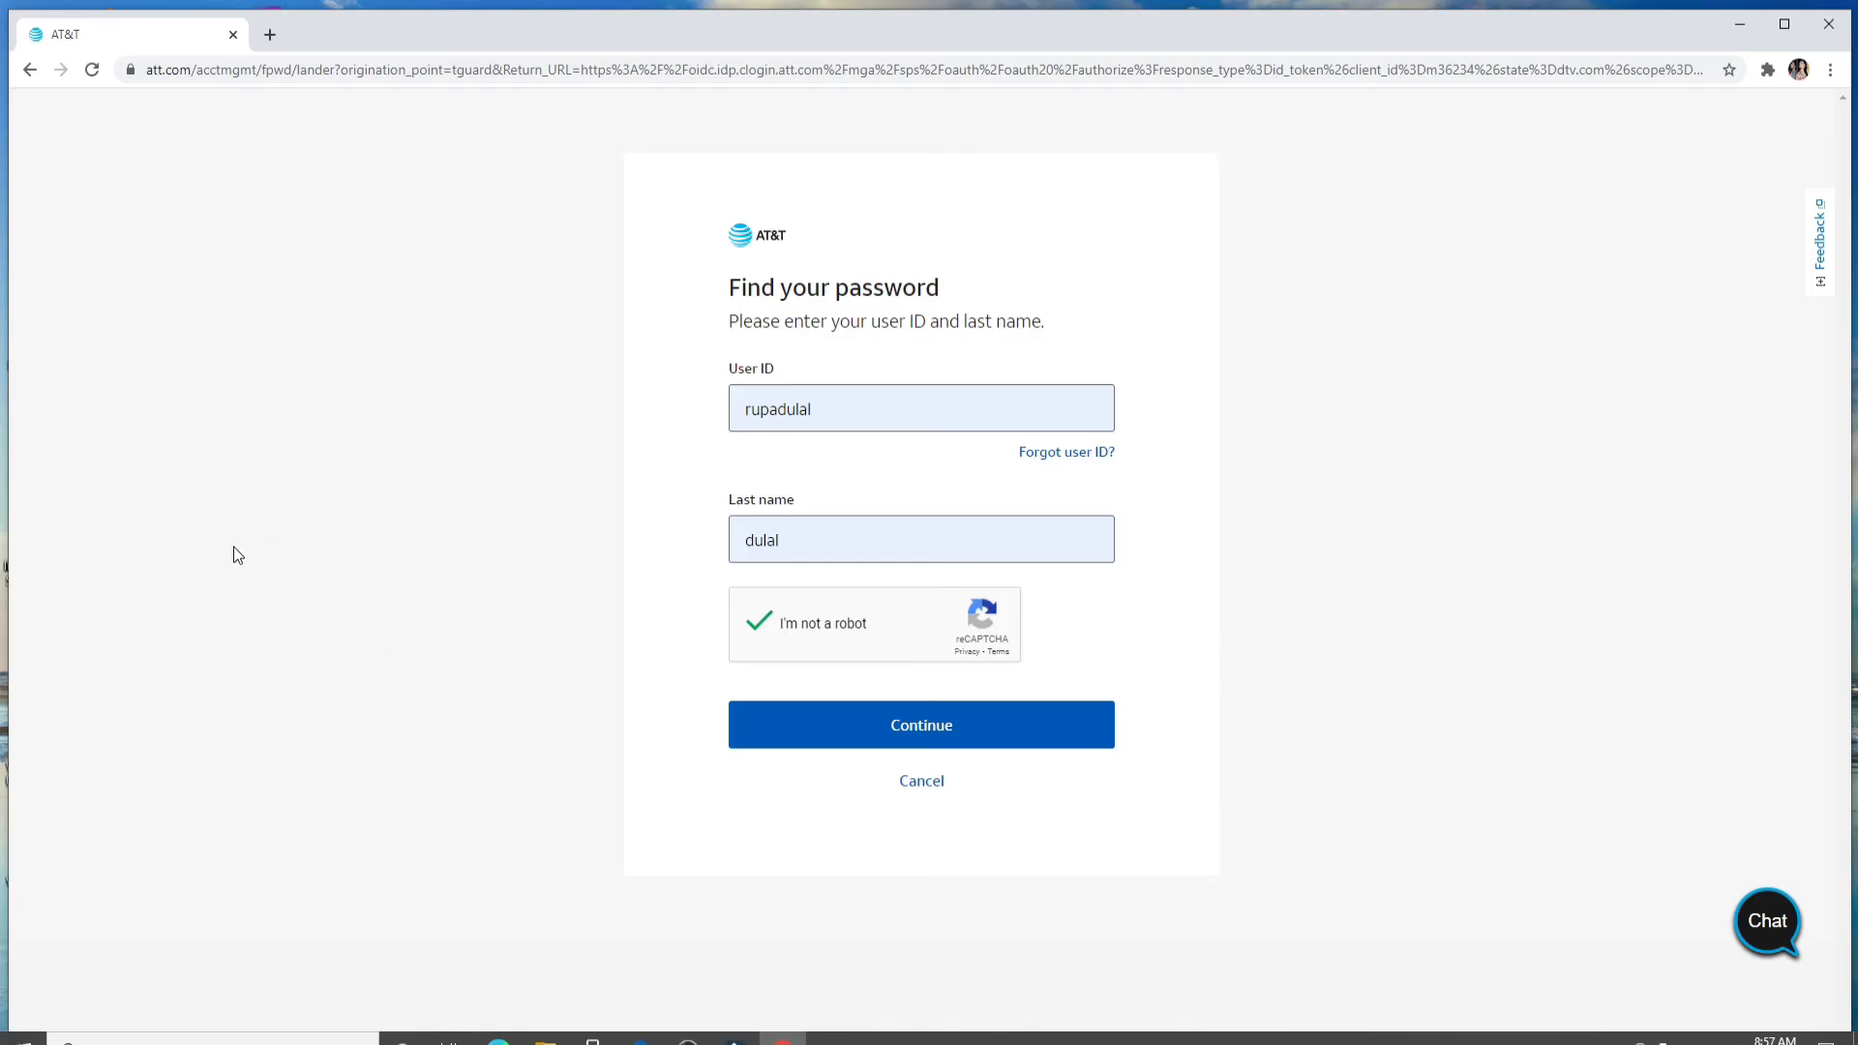